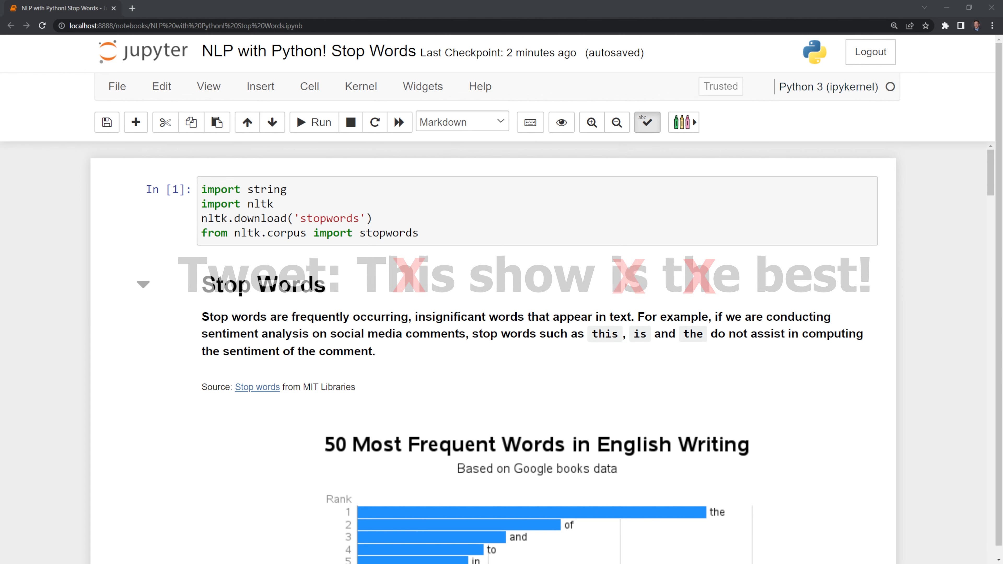
Step: Define test_str = 'the dog is hungry' in the simple-string section
scroll(down, 3)
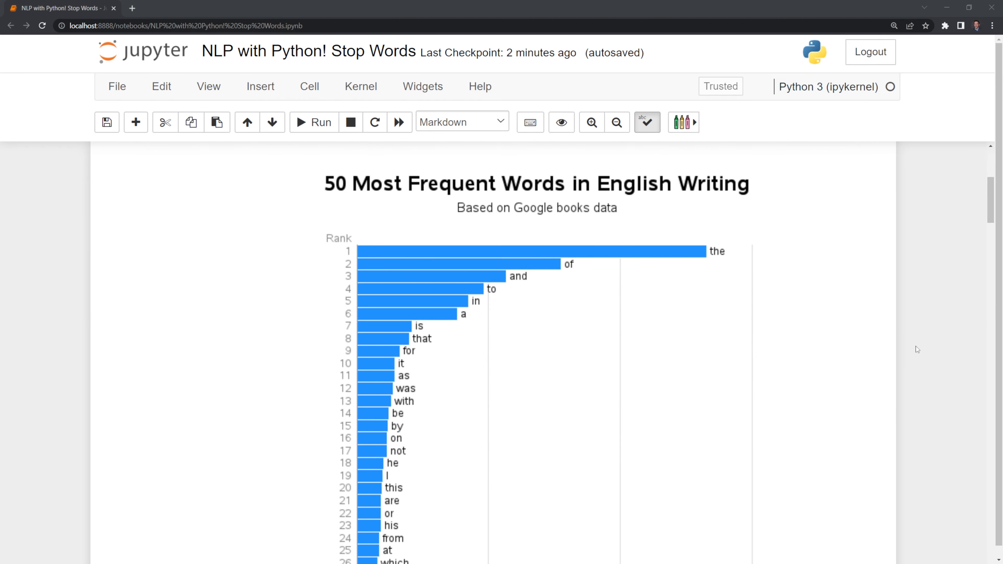
mouse_move(686, 281)
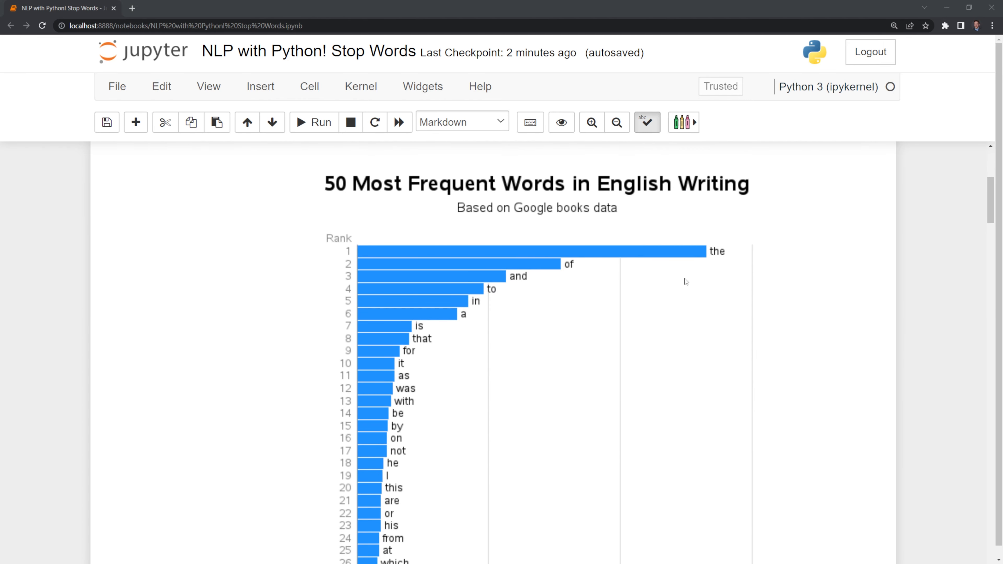
mouse_move(530, 277)
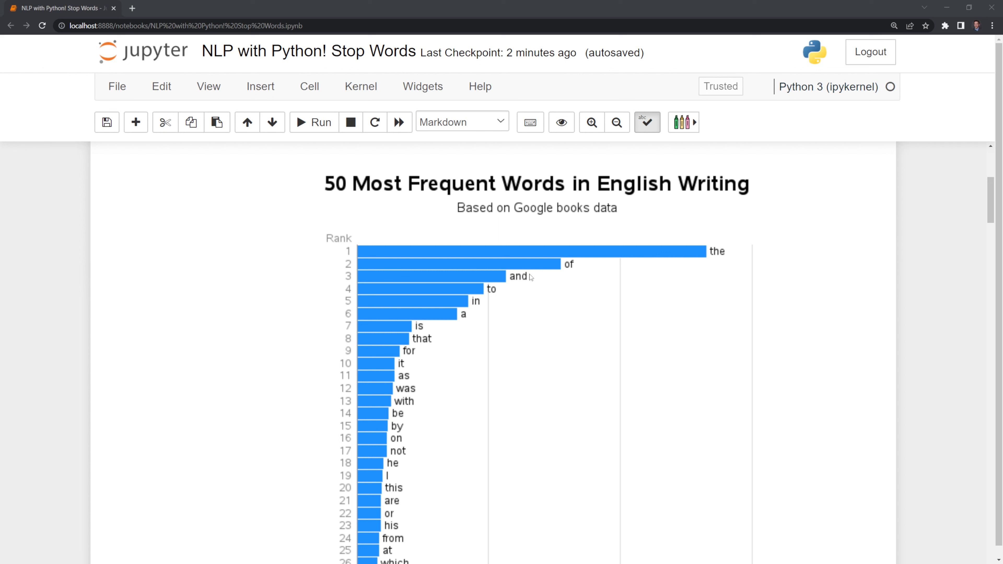
mouse_move(527, 282)
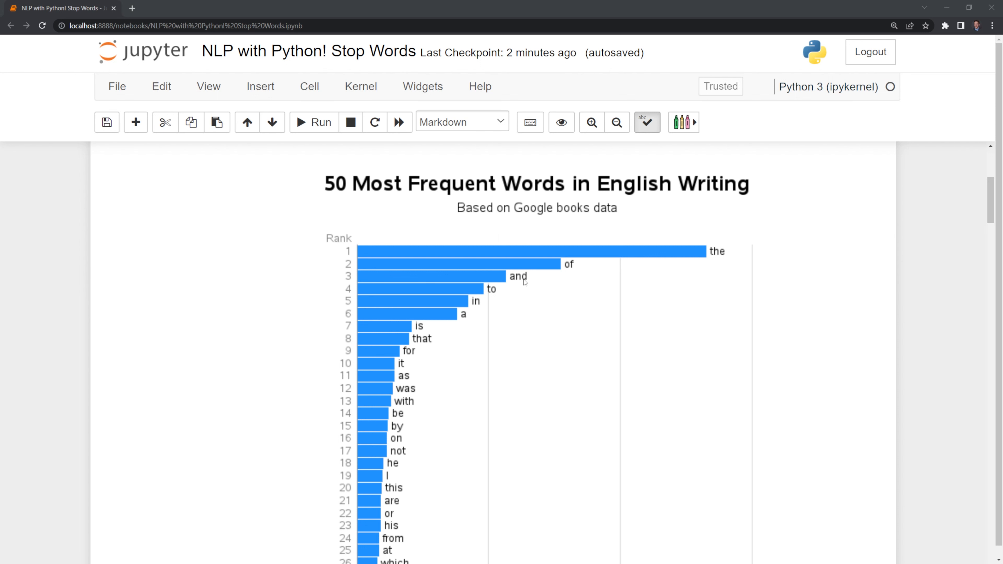
mouse_move(626, 295)
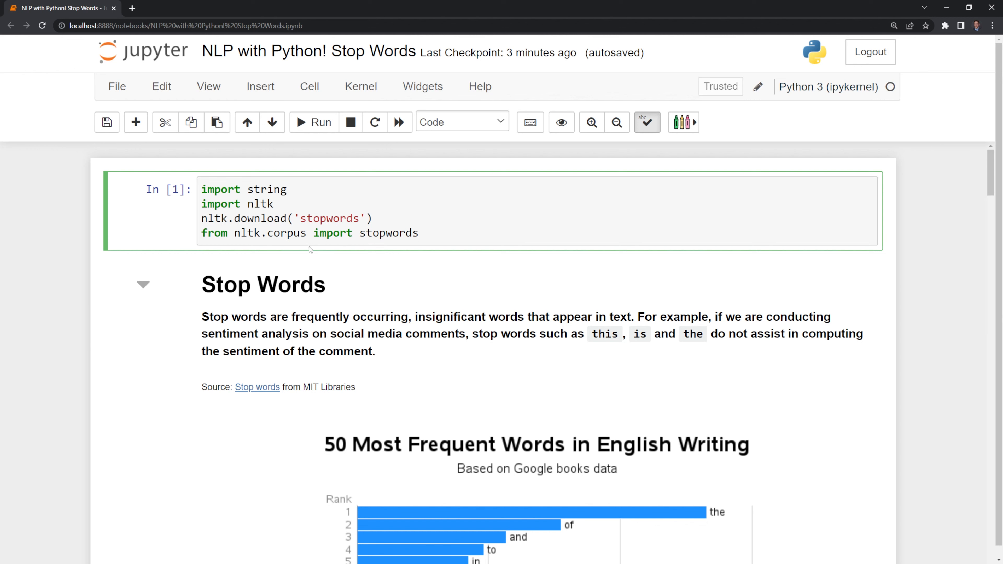
mouse_move(871, 351)
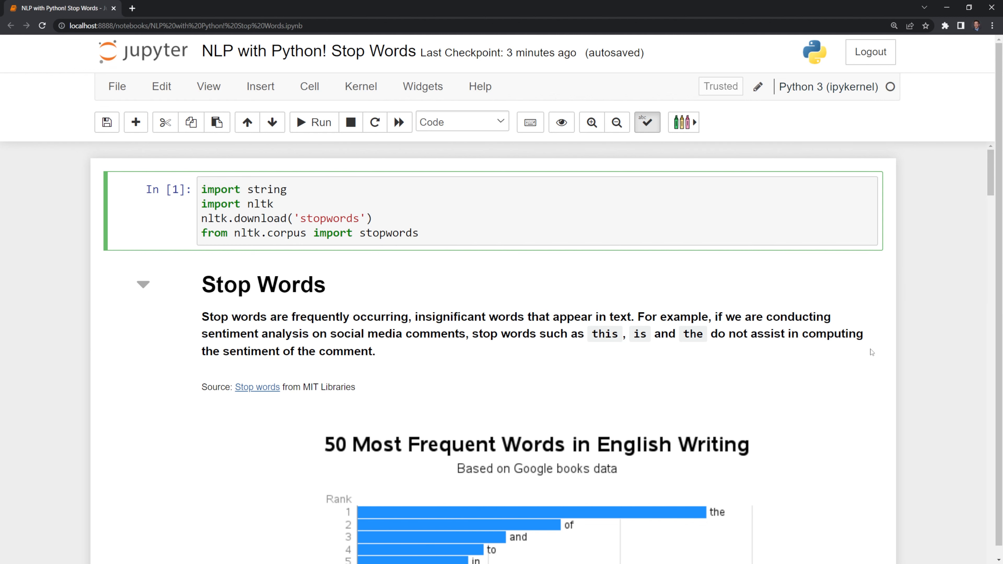
scroll(down, 3)
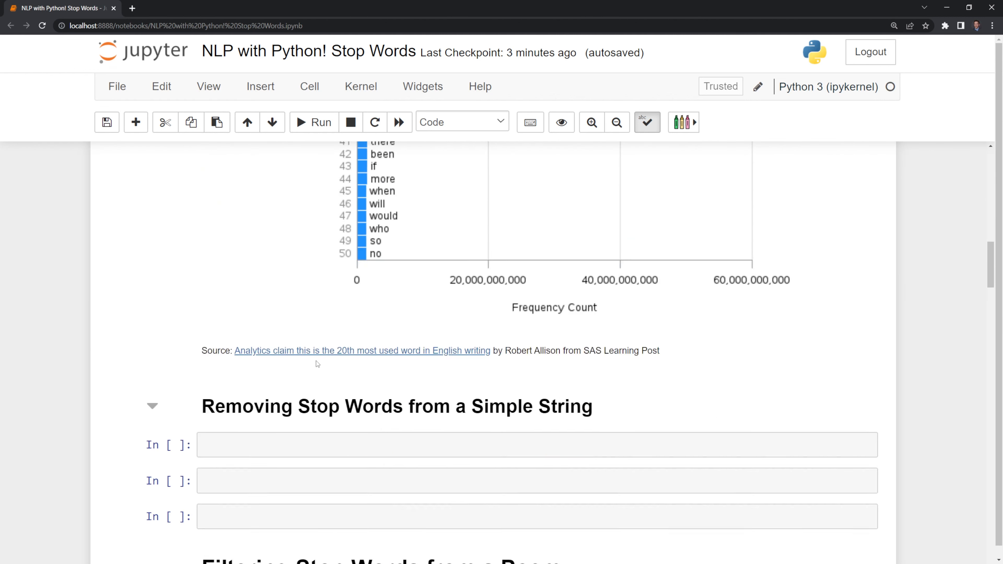
text(test)
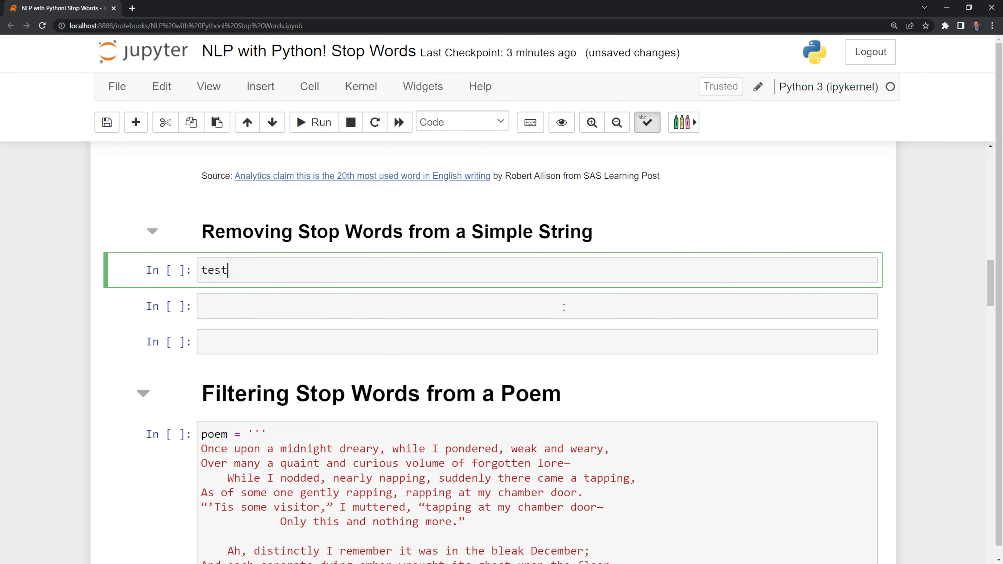
text(_str)
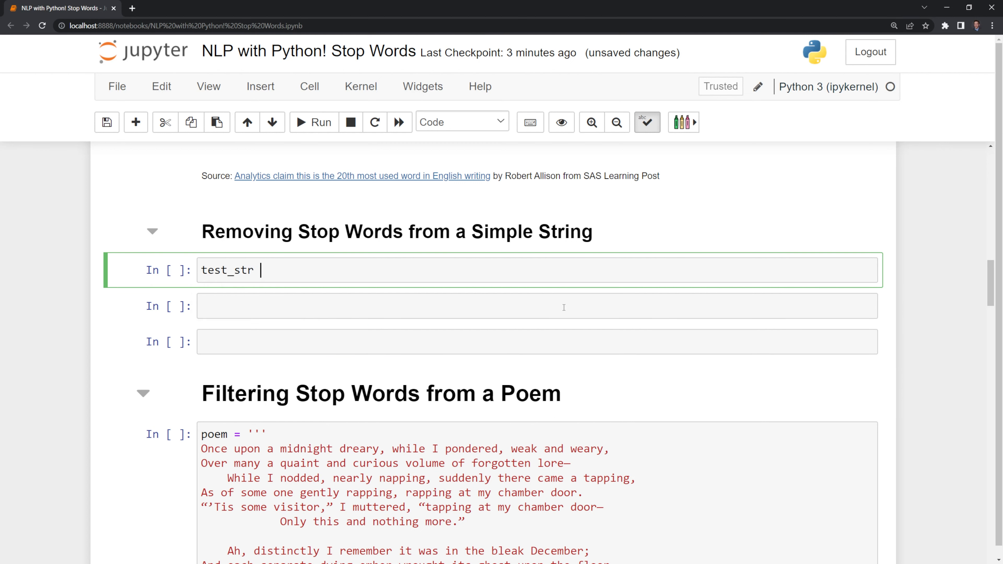
text(=)
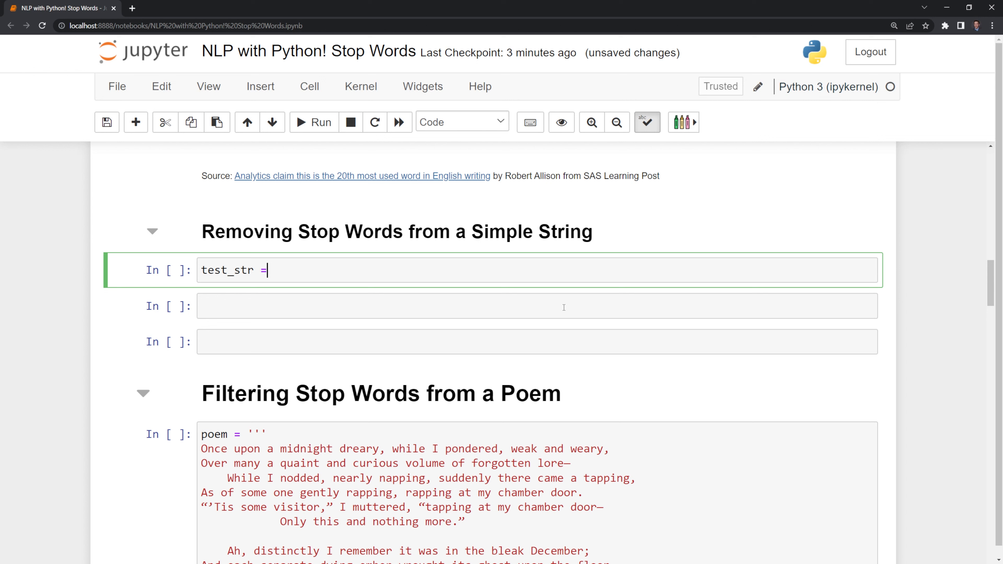
text('the d)
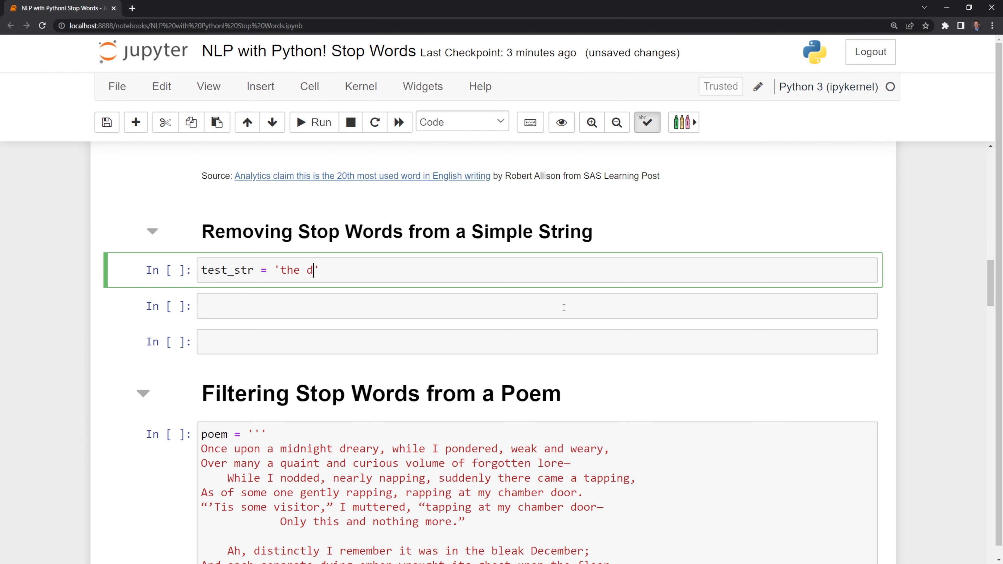
text(og is)
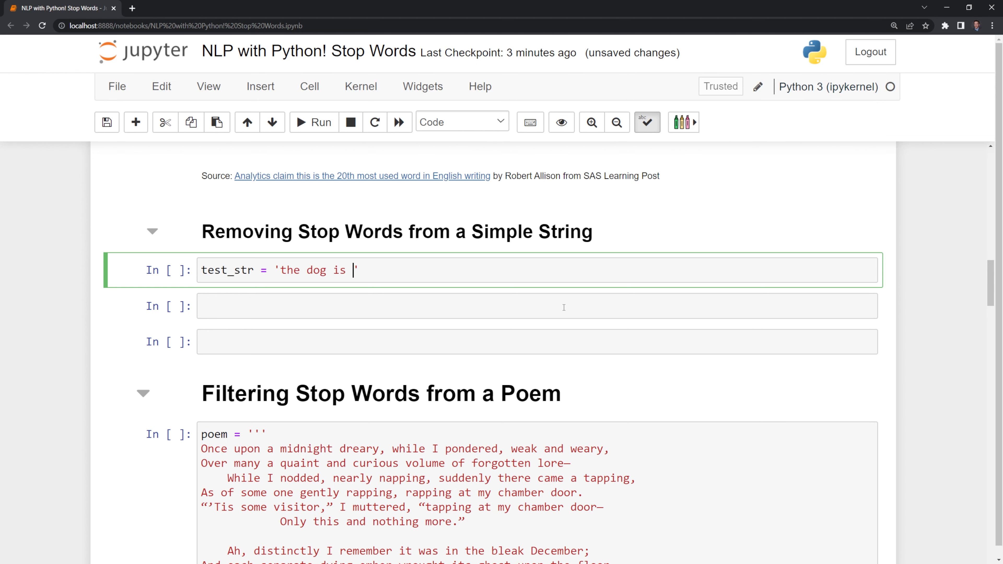
text(hungry)
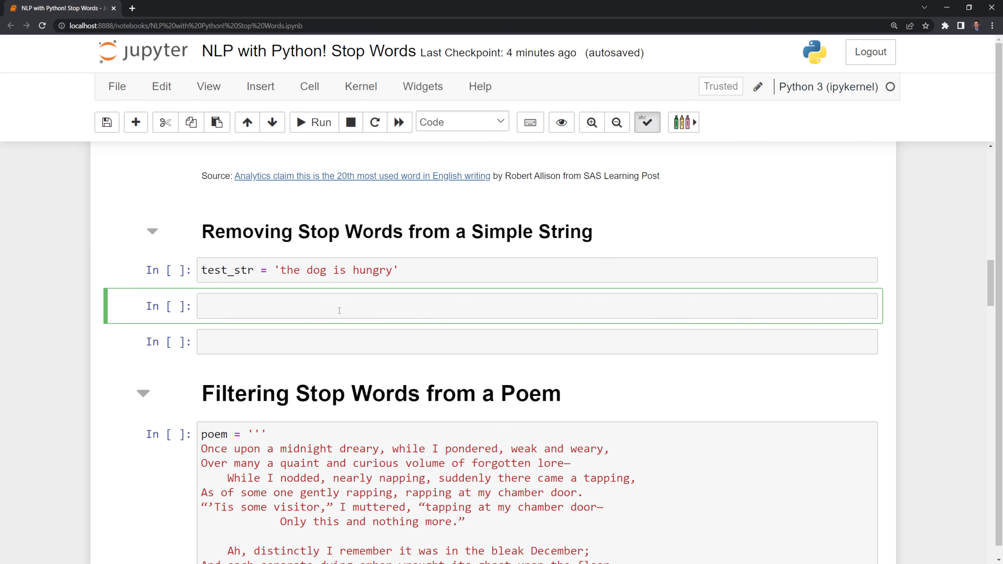
Step: Assign stop_words = stopwords.words('english') using autocomplete for stopwords
text(st)
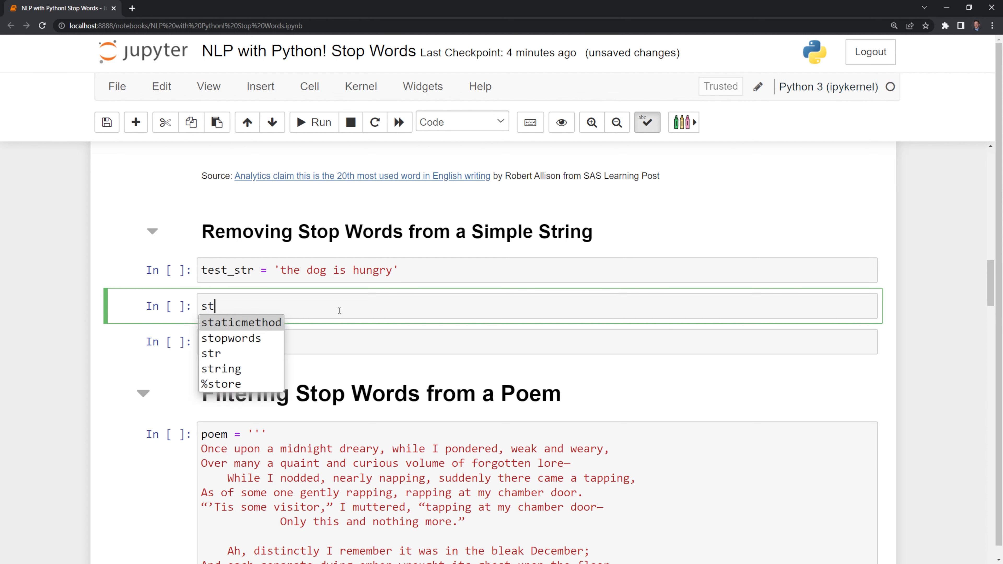
text(op_words =)
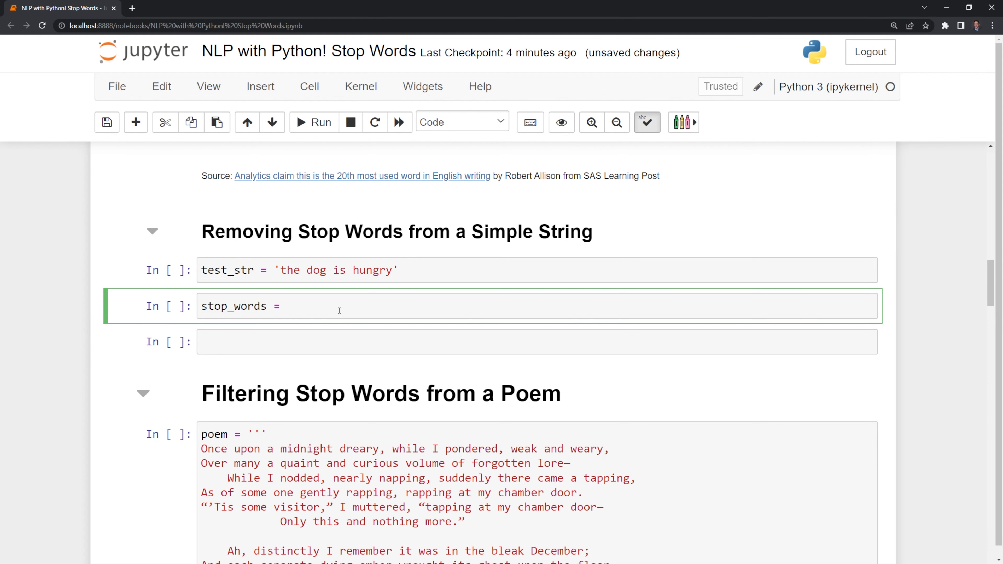
text(stop)
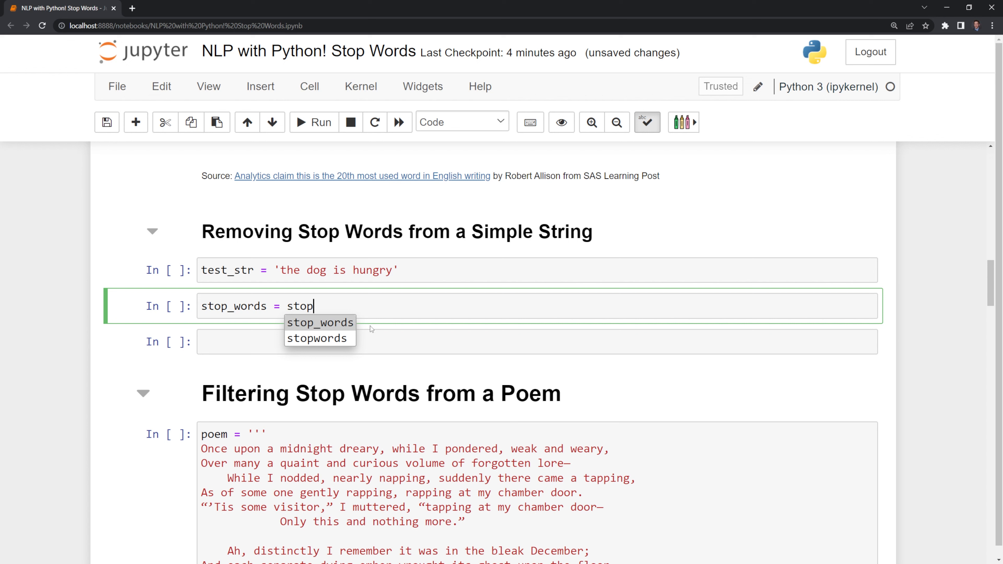
click(319, 338)
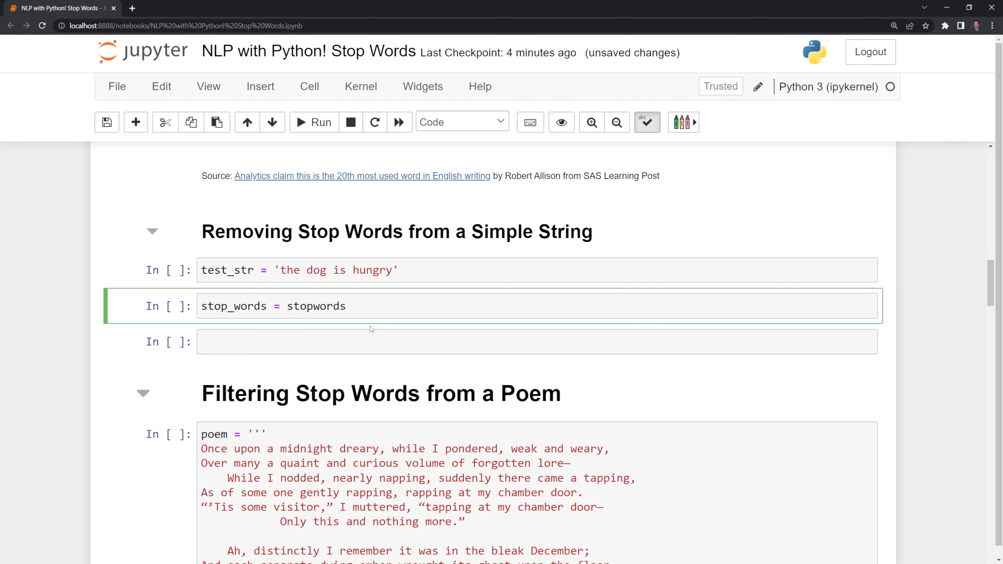
text(.words)
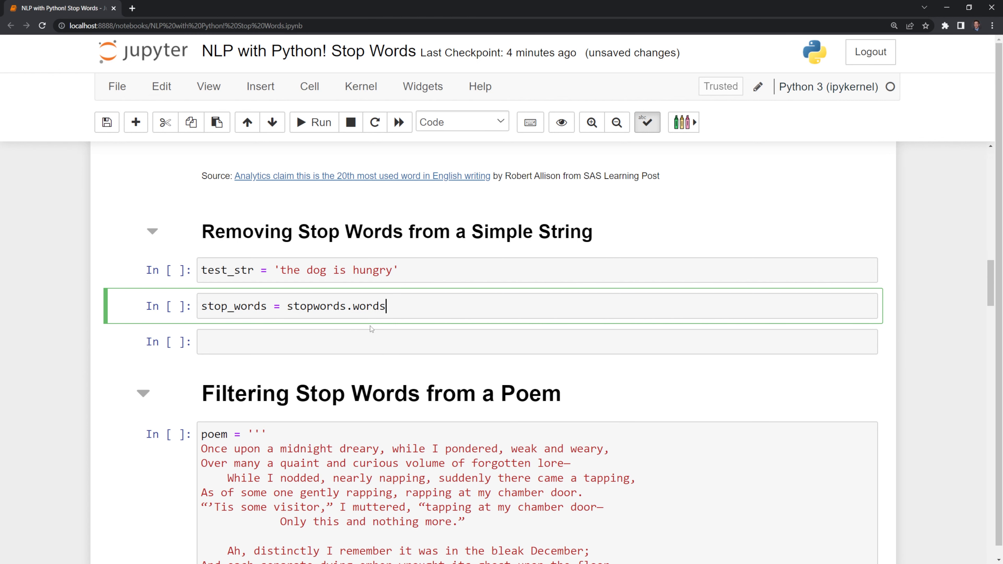
text(('en')
text(print(f'{type(stop_words)}\n{}'))
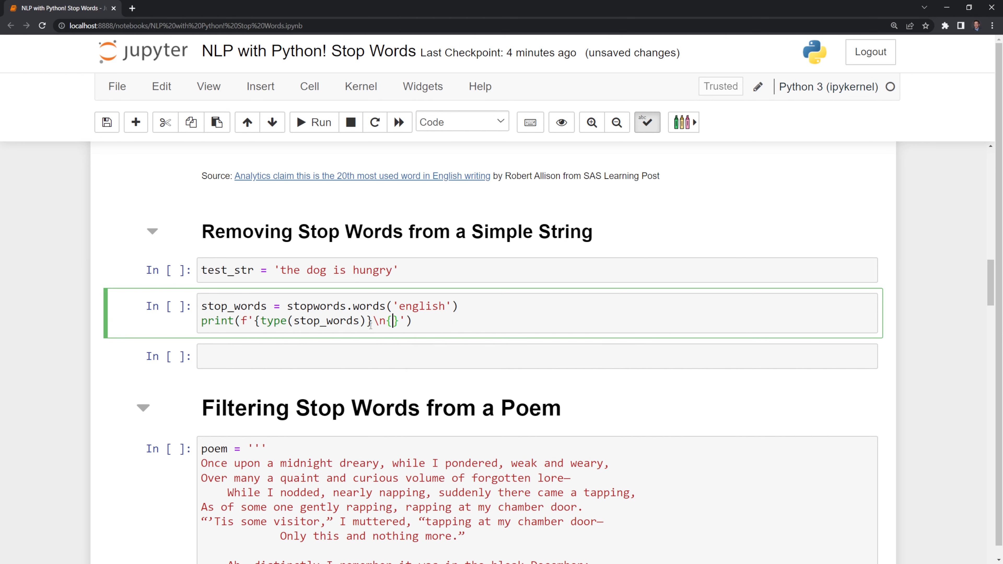
Step: Run the stop-words cell to print its type and list, then select 'the dog is hungry'
click(313, 122)
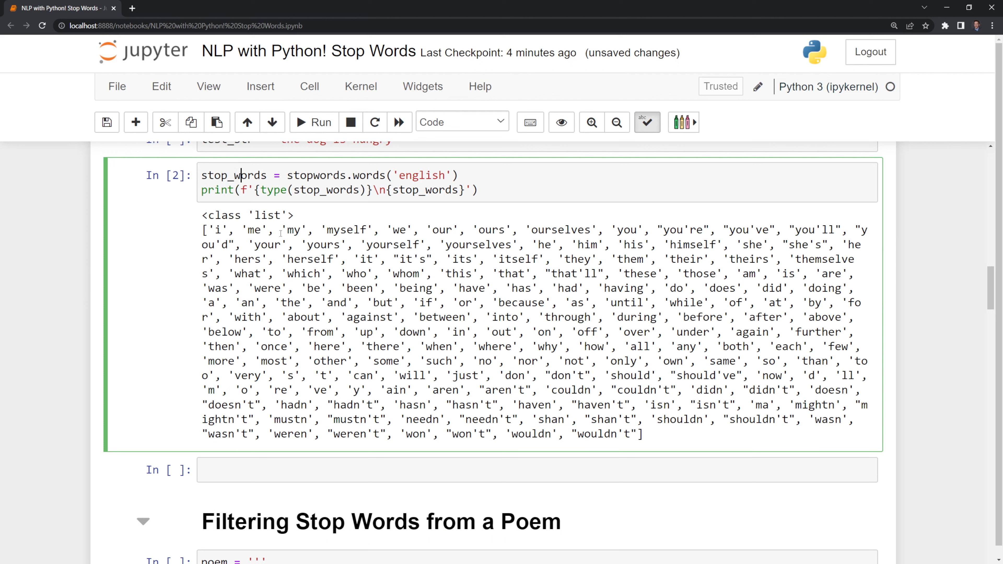
drag(213, 230, 390, 230)
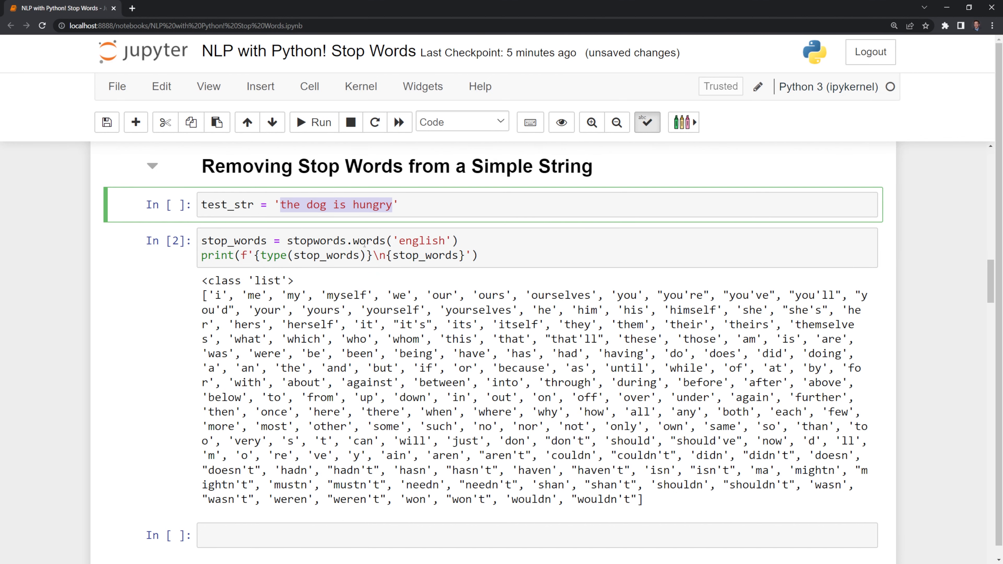
Step: Write [word for word in test_str.split() if word not in stop_words], yielding 'dog' and 'hungry'
scroll(down, 3)
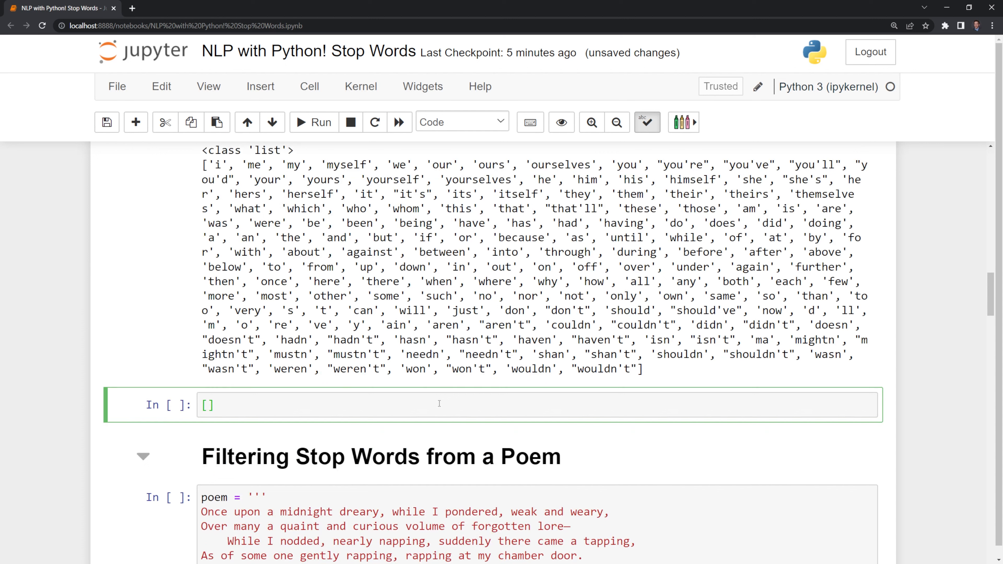
text(w)
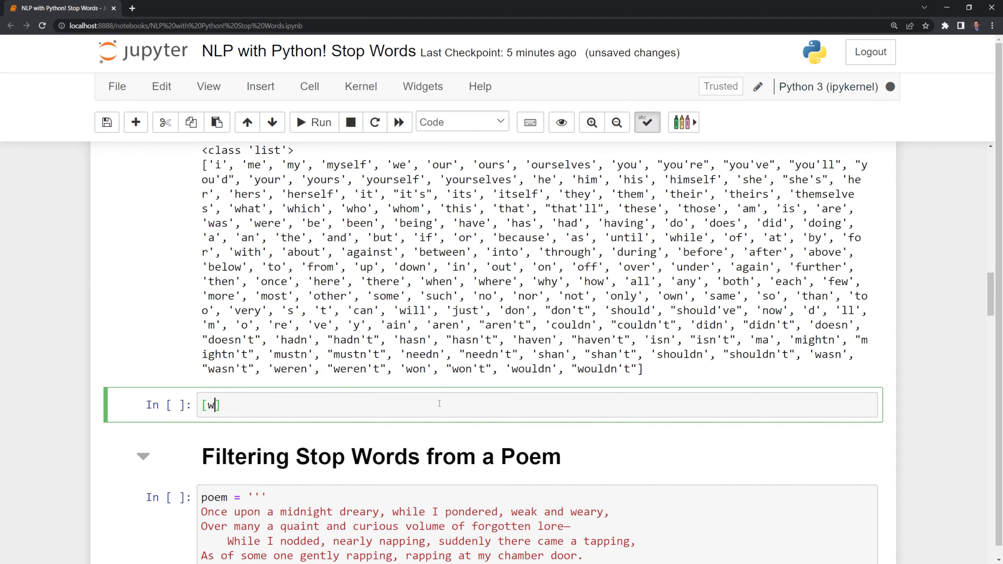
text(ord for word in)
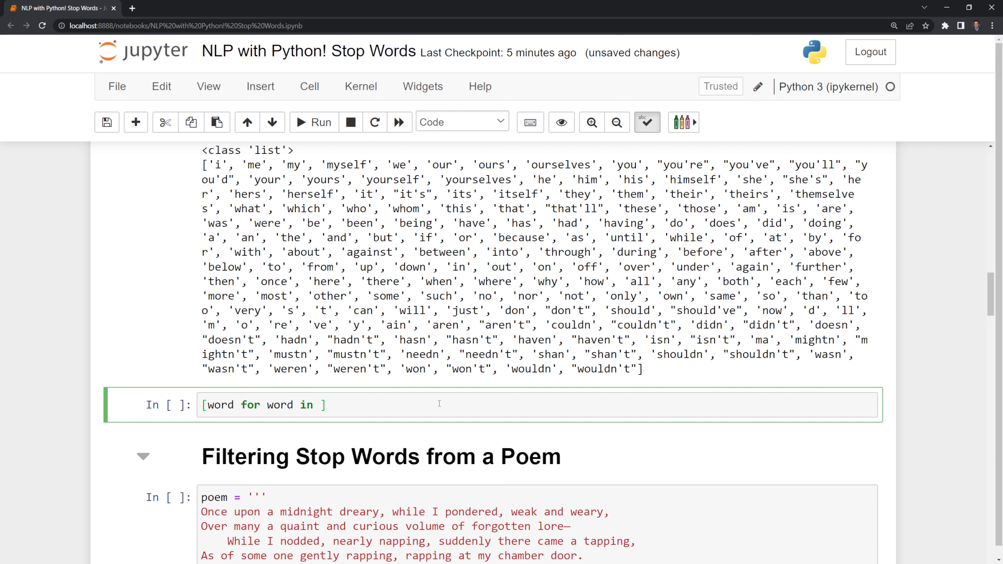
text(test)
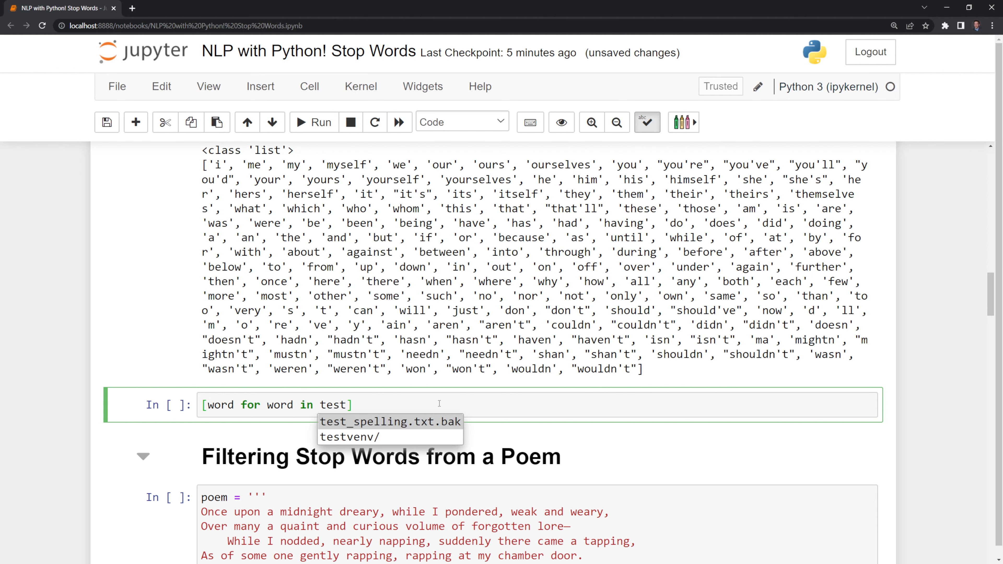
text(_str.split())
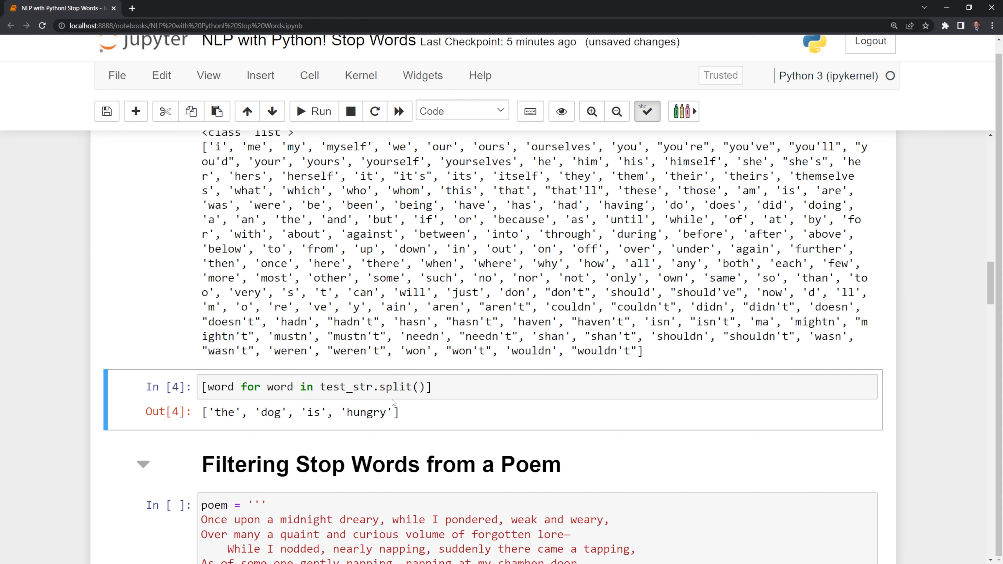
mouse_move(422, 405)
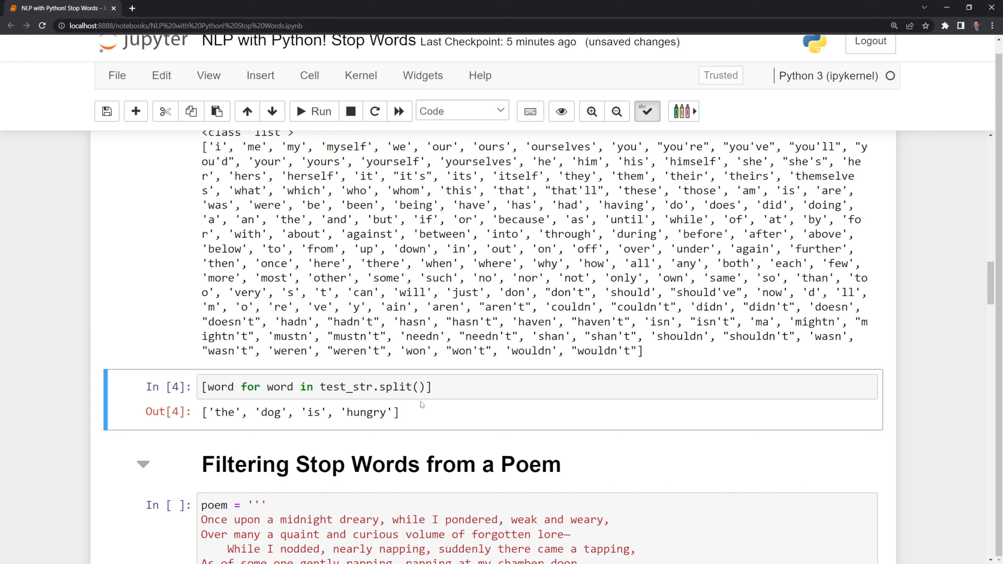
text(if)
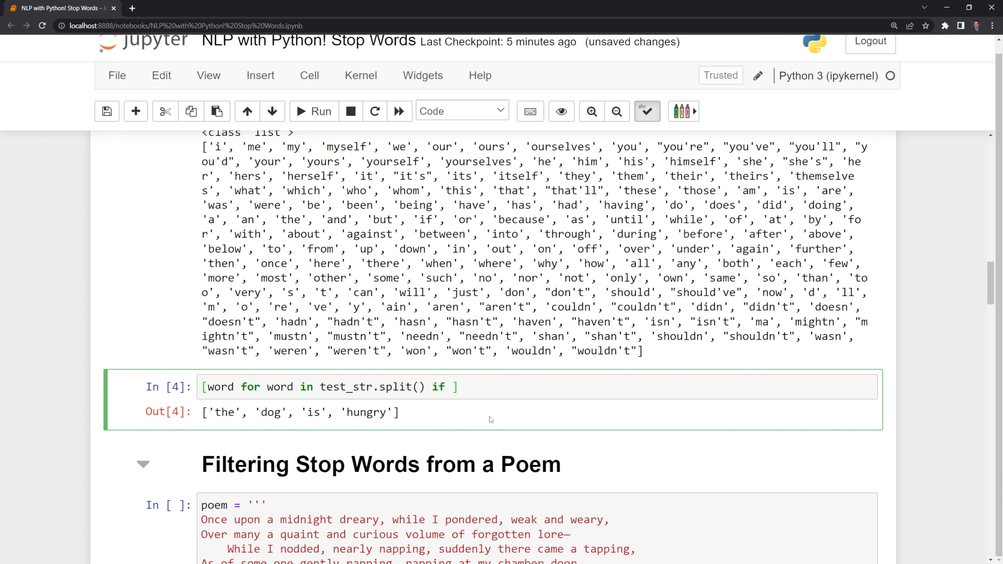
text(word not in st)
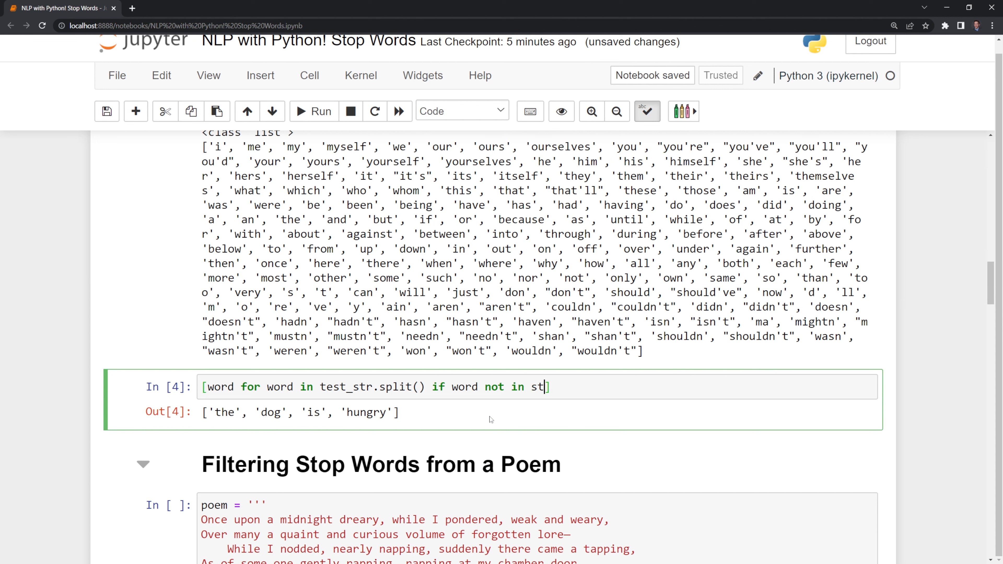
text(op_words)
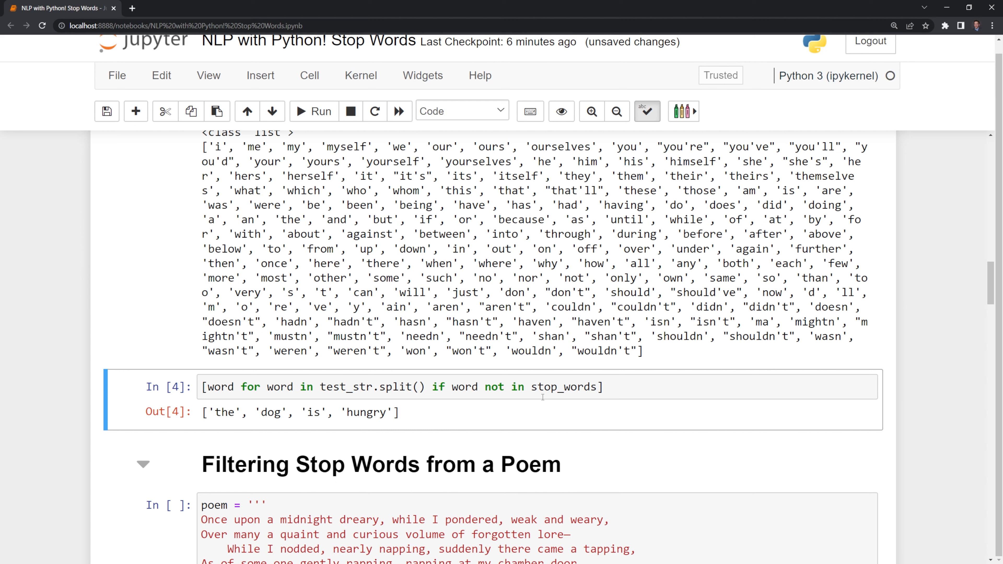
mouse_move(493, 403)
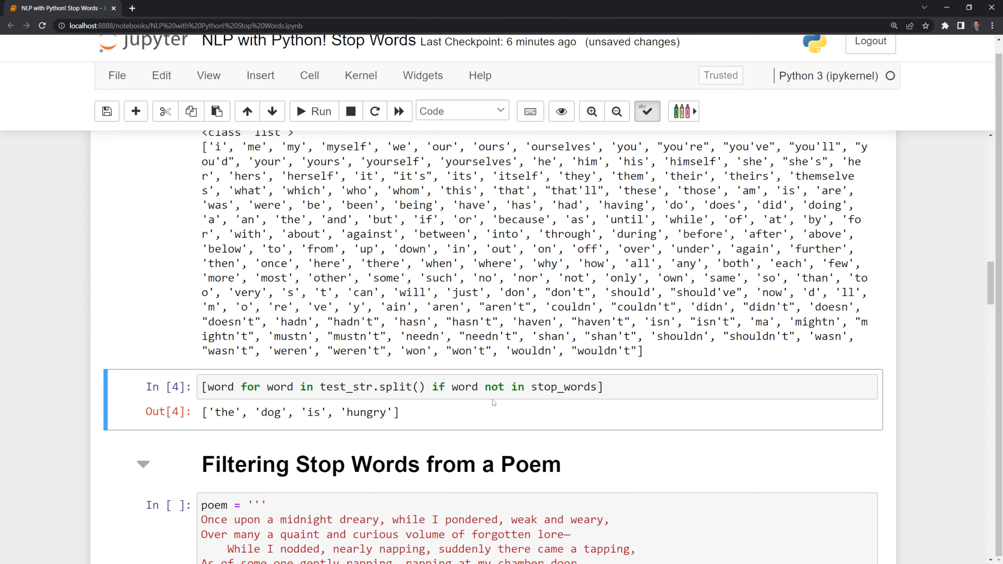
double_click(493, 388)
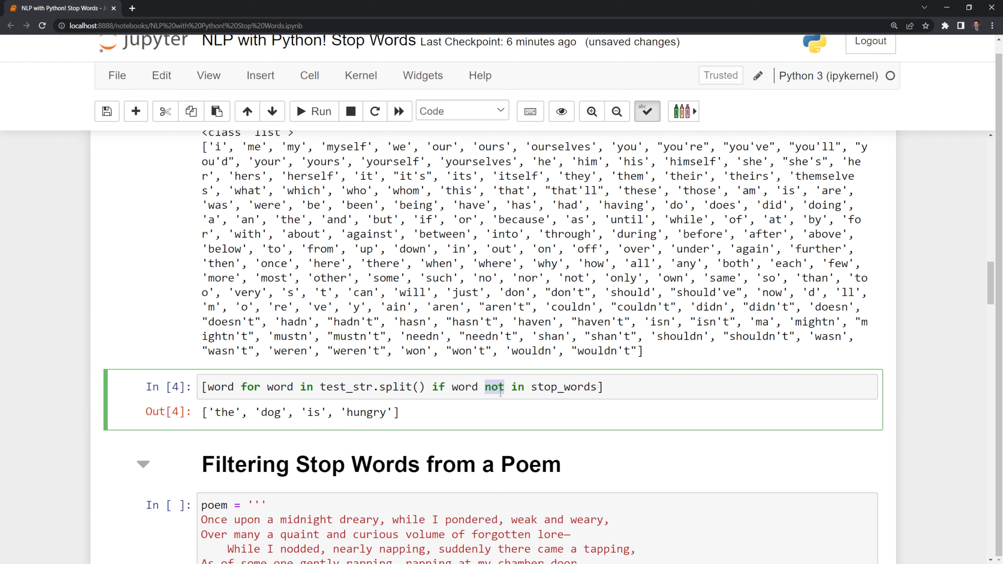
click(621, 387)
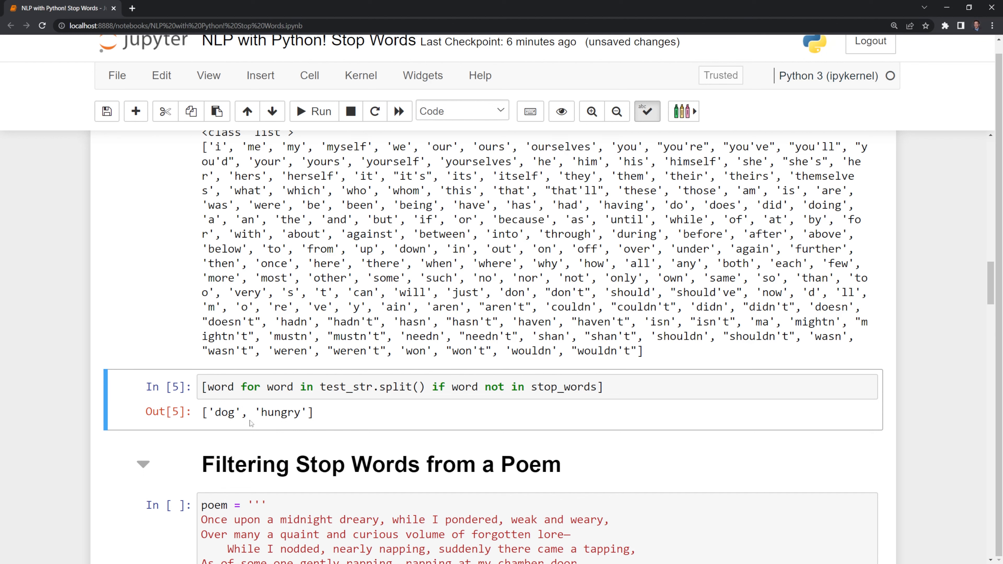
mouse_move(322, 424)
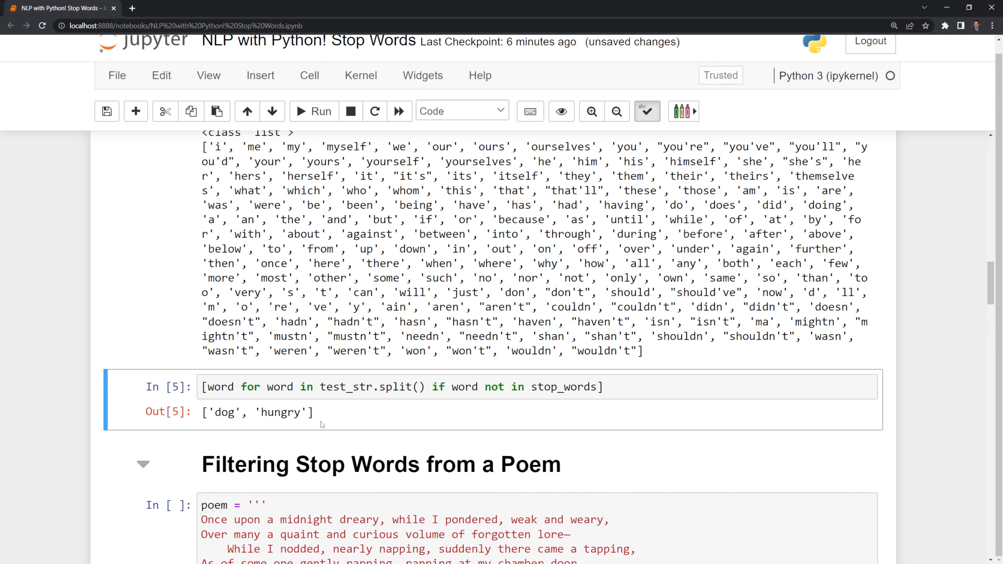
Step: Run the Raven poem cell and evaluate poem to show its raw string with newlines
scroll(down, 3)
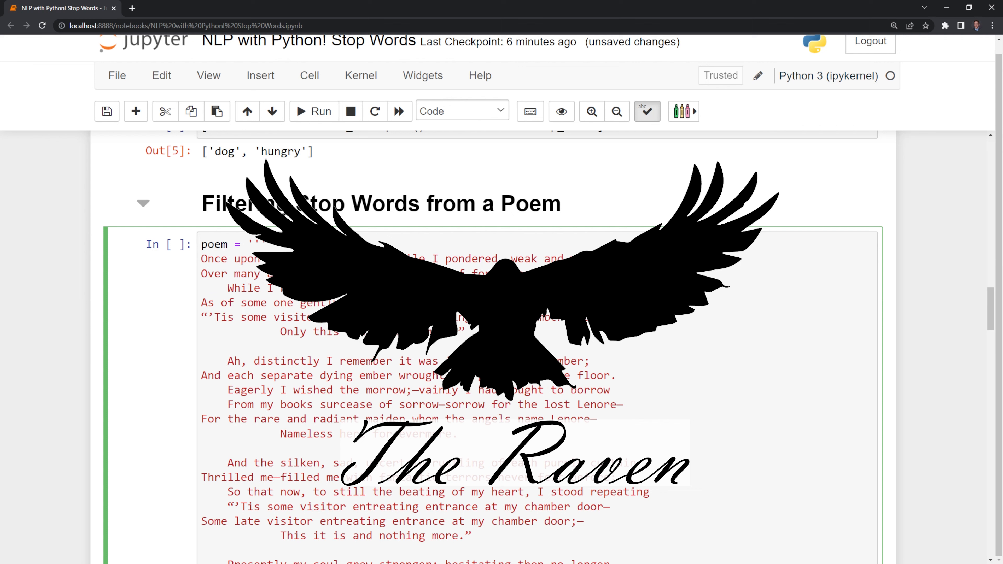
scroll(down, 3)
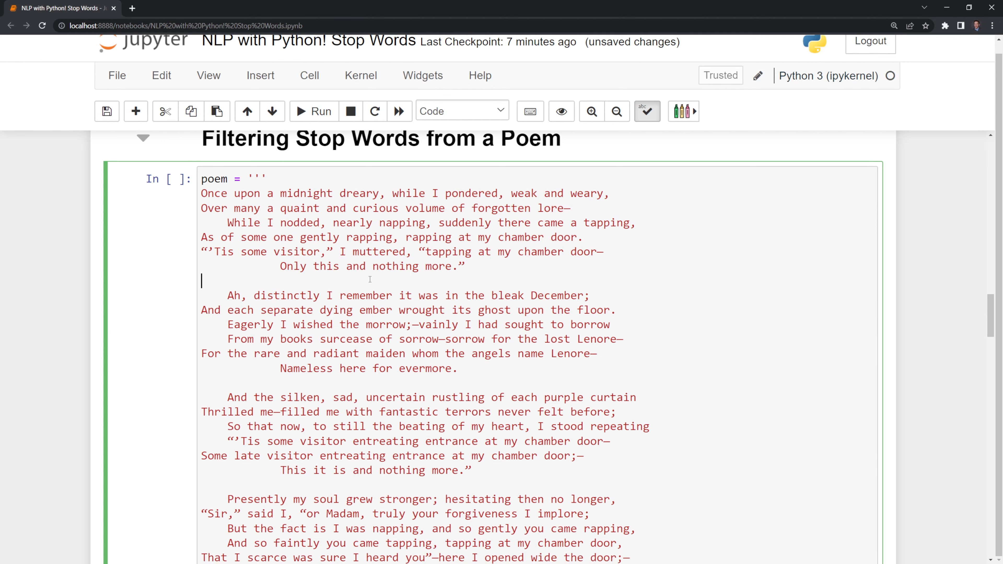
scroll(down, 3)
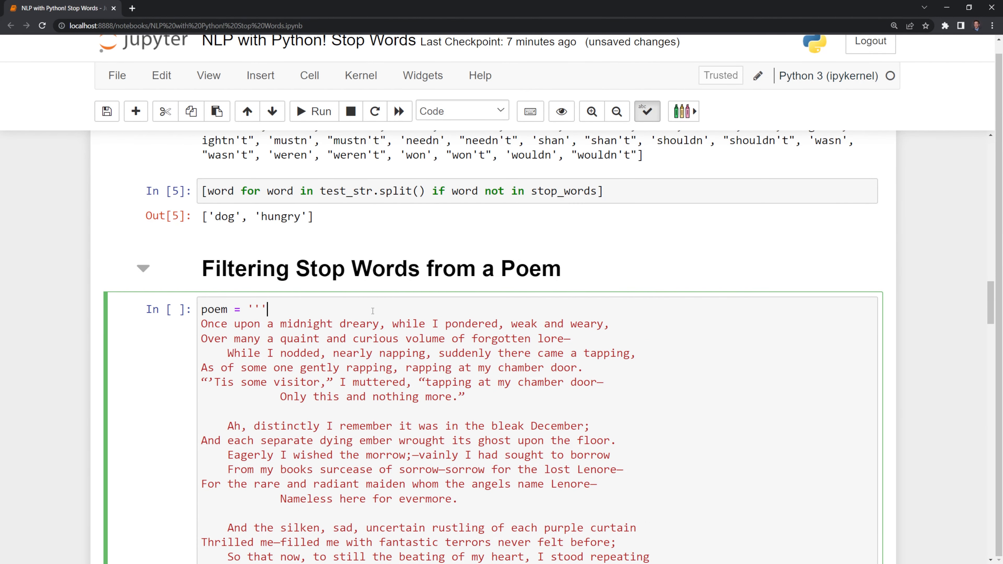
scroll(down, 3)
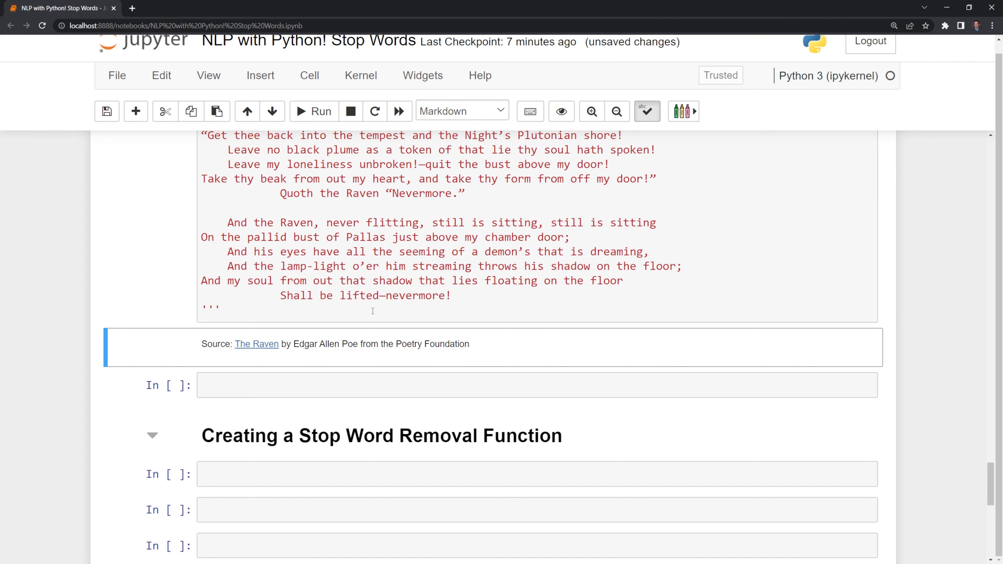
click(387, 385)
text(poem)
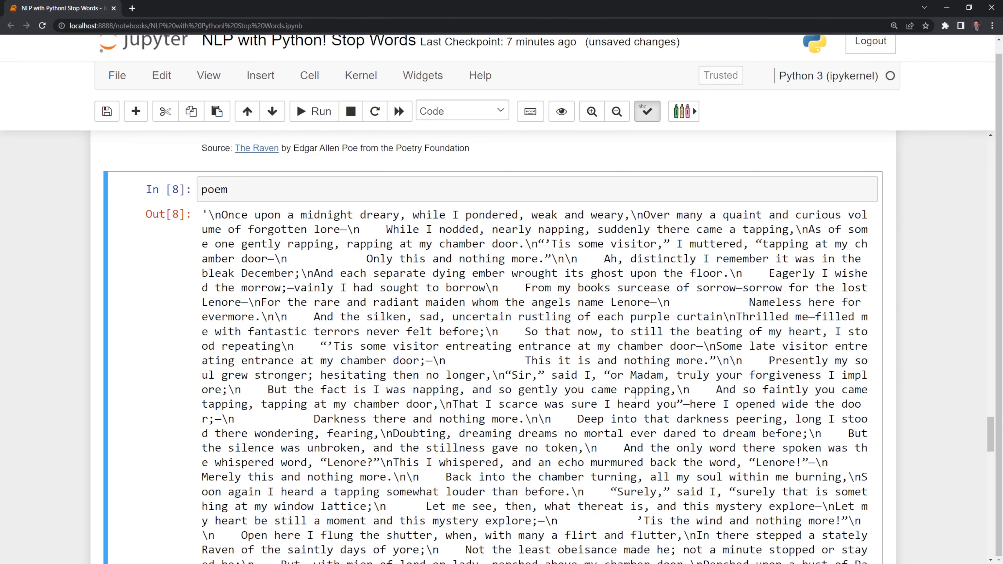
Step: Print the type and value of string.punctuation in the function section
scroll(down, 3)
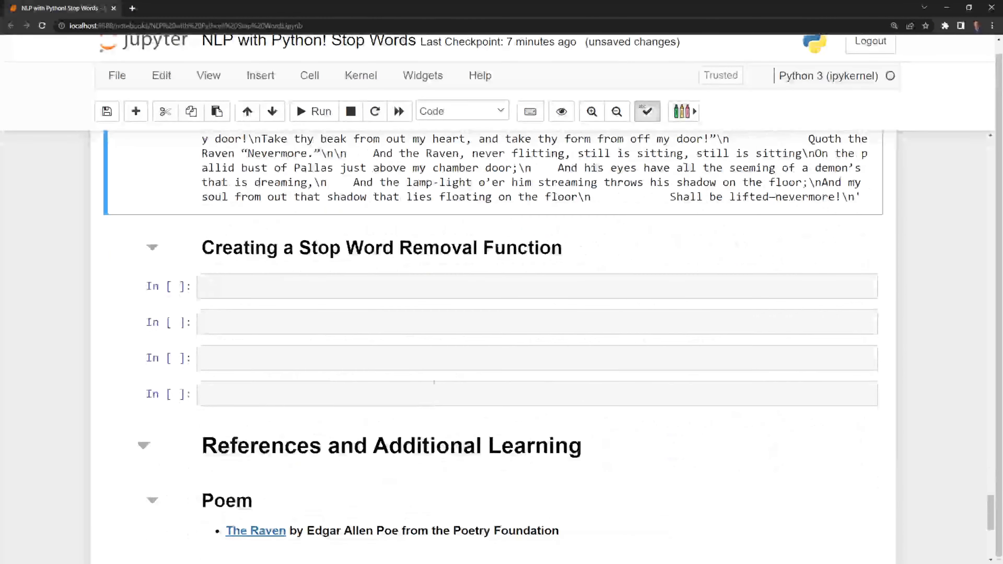
click(538, 285)
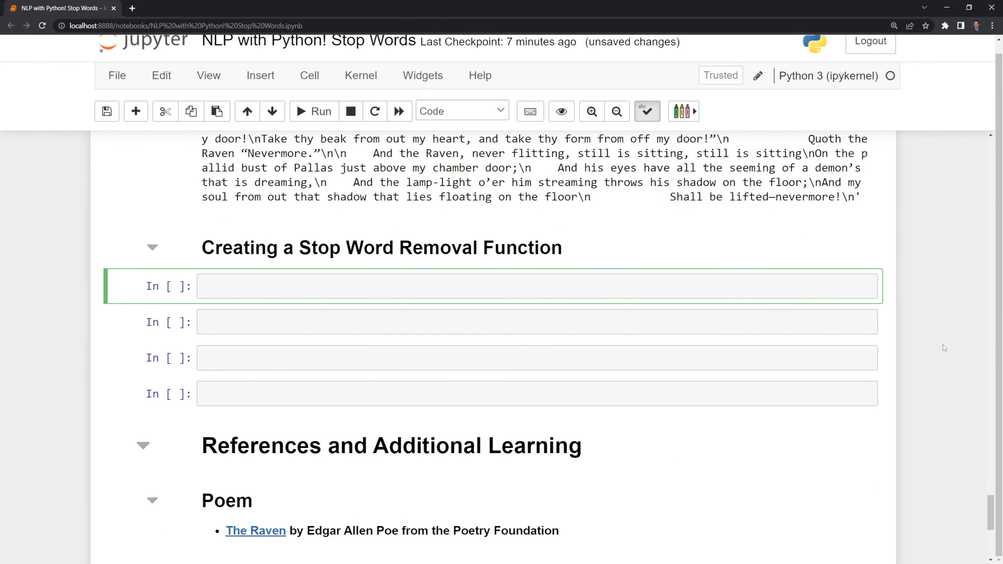
mouse_move(465, 350)
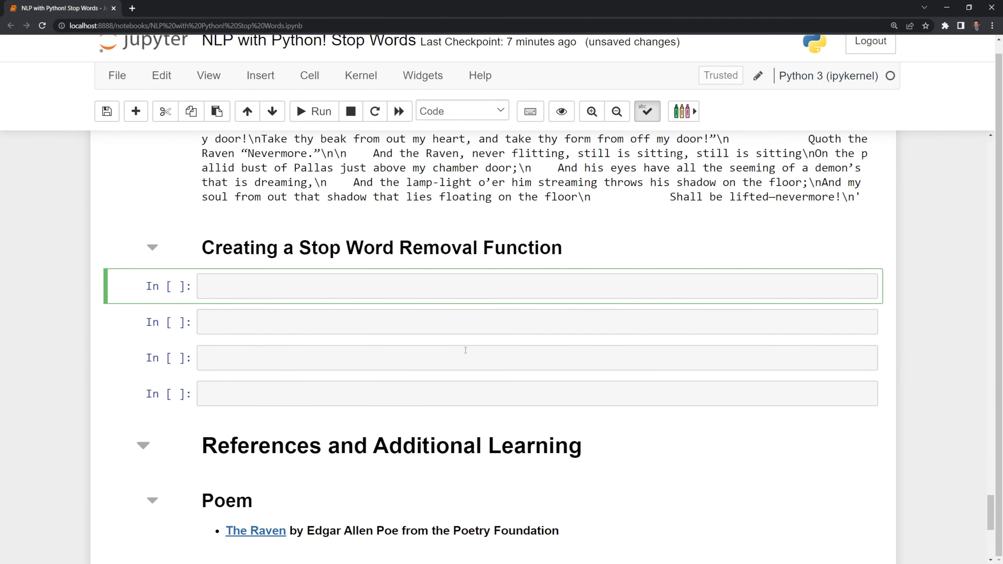
text(string.pun)
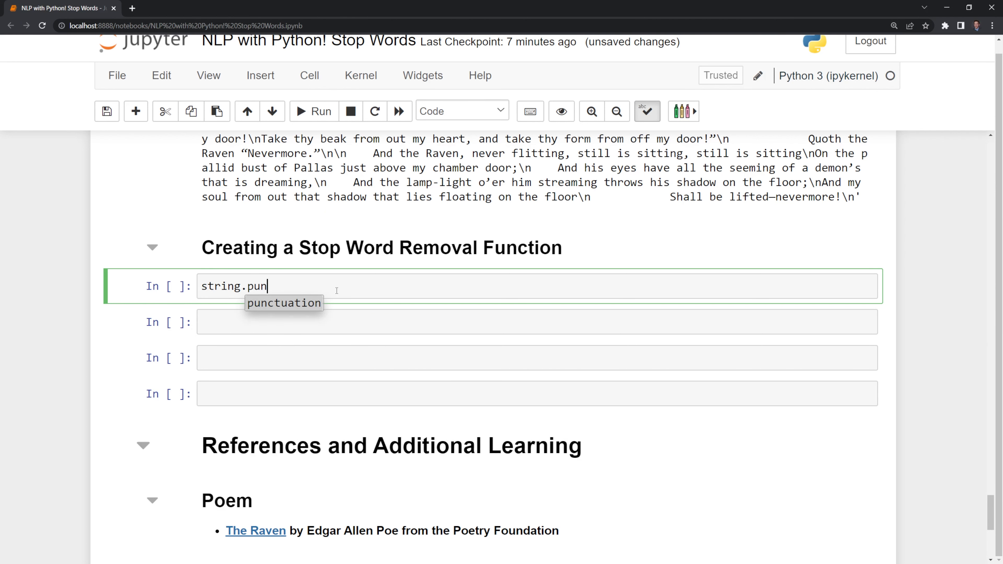
key(Tab)
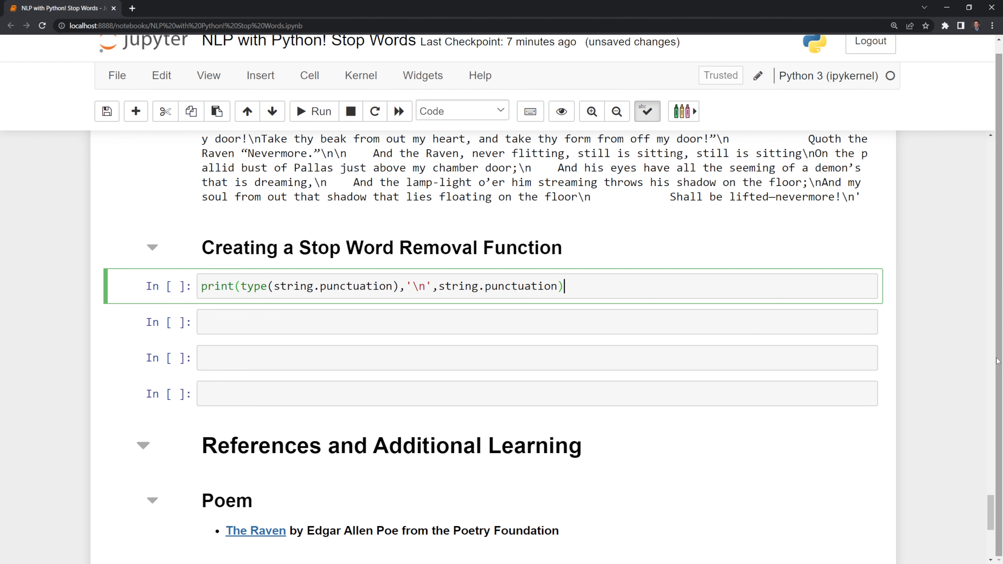
click(313, 111)
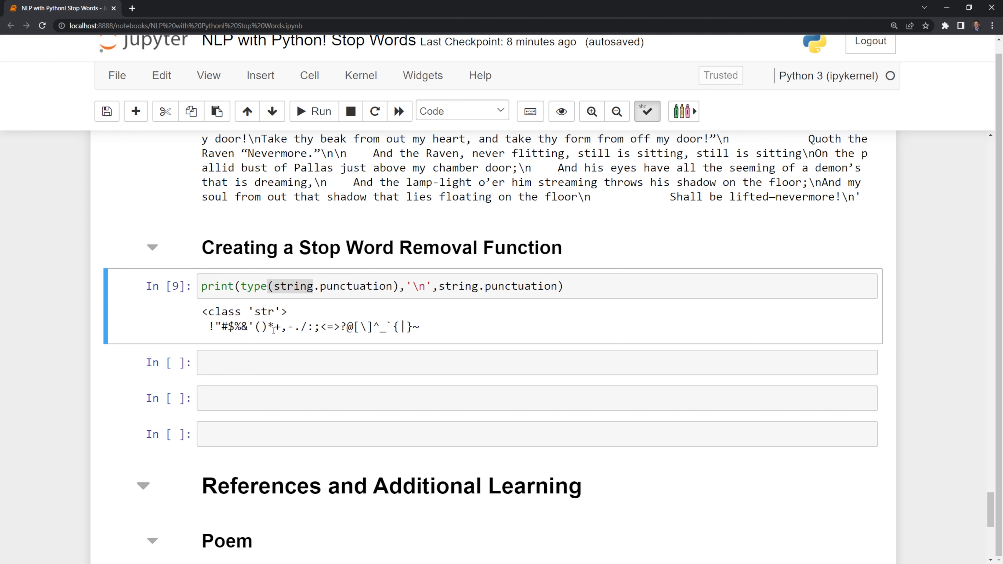
mouse_move(425, 308)
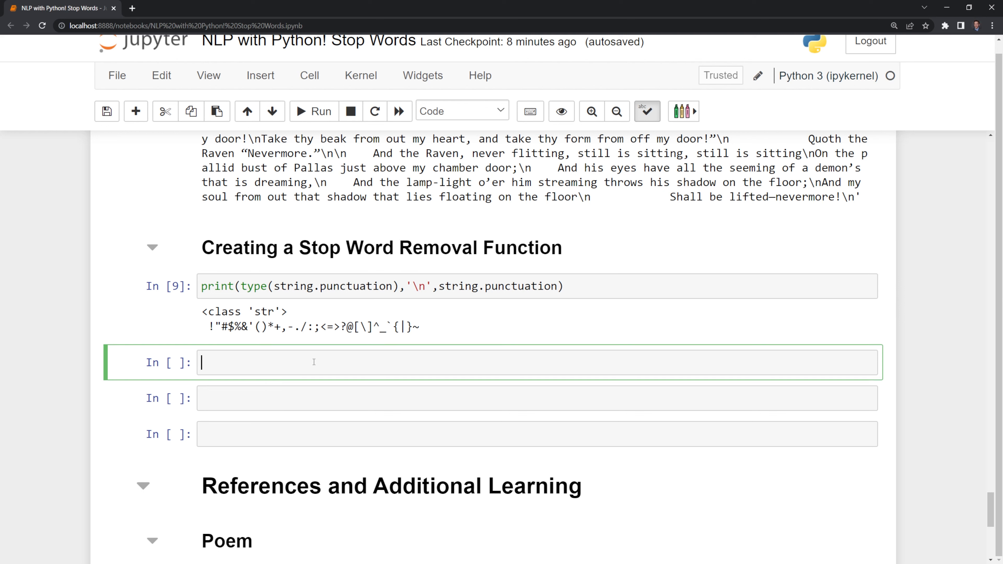
Step: Append '“”—' to string.punctuation and rerun the print to show them at its end
text(string.punctuation +)
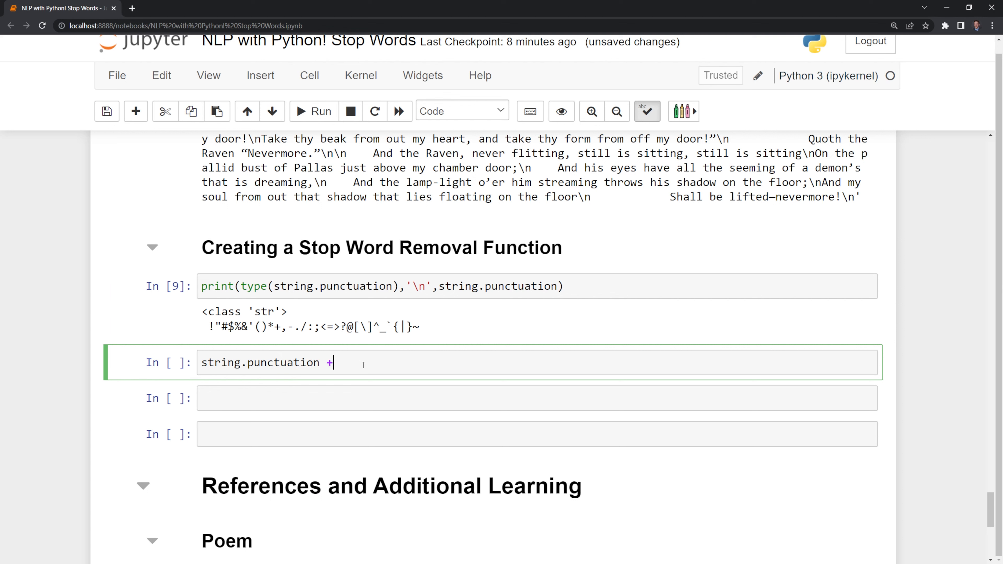
text(=)
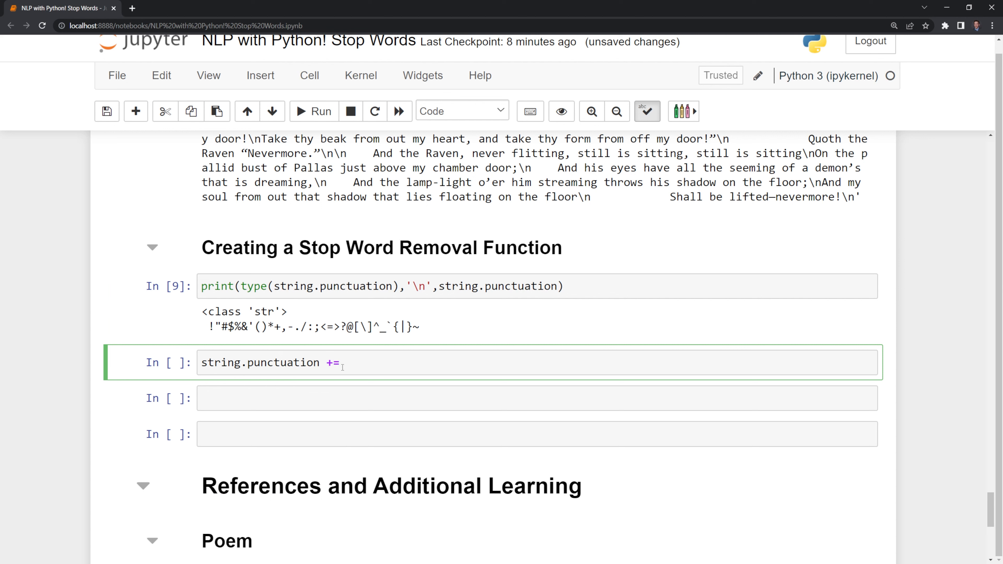
text('“”—')
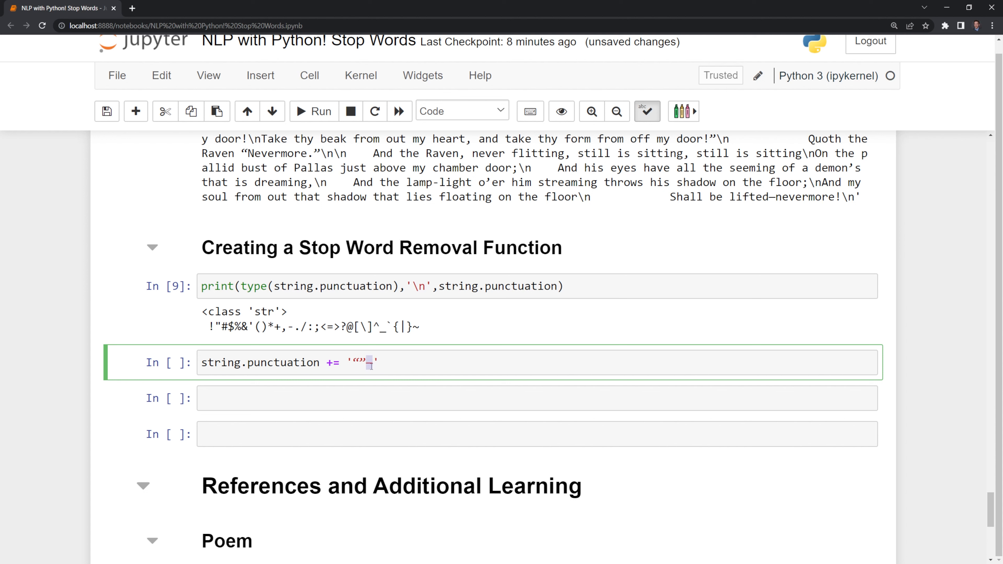
key(shift+enter)
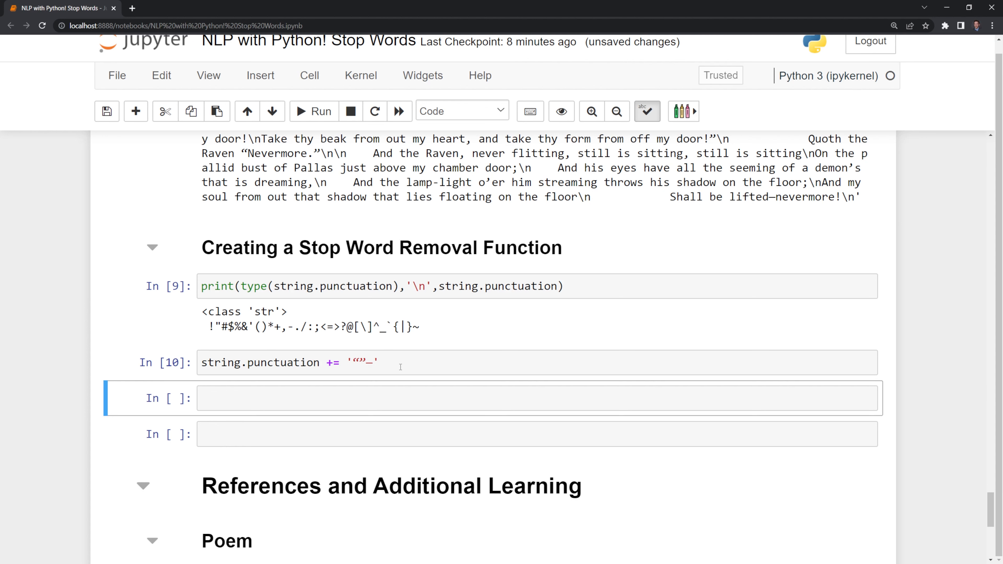
click(313, 111)
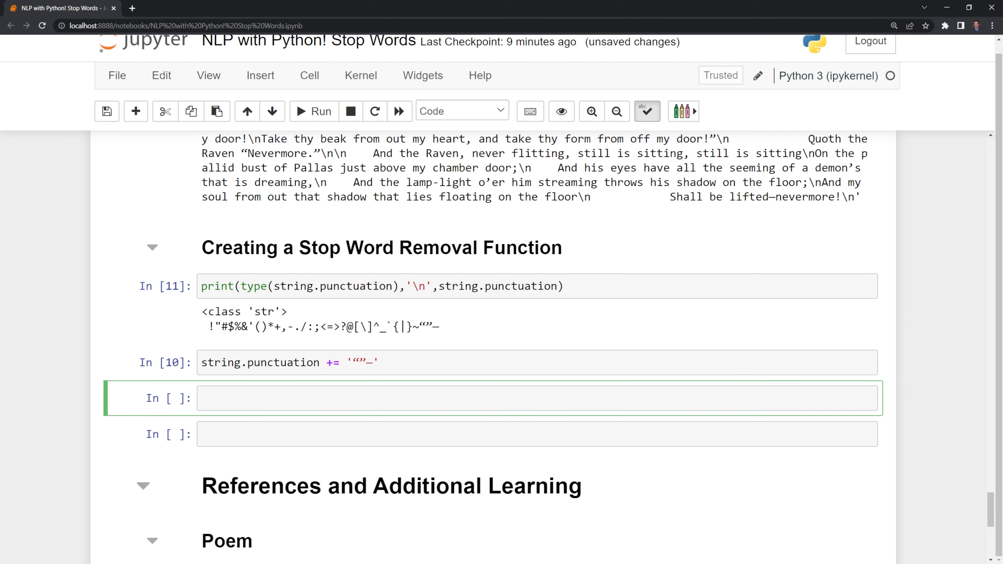
Step: Write the header def stop_word_removal(text, stop_word_corpus, punct_str):
text(def)
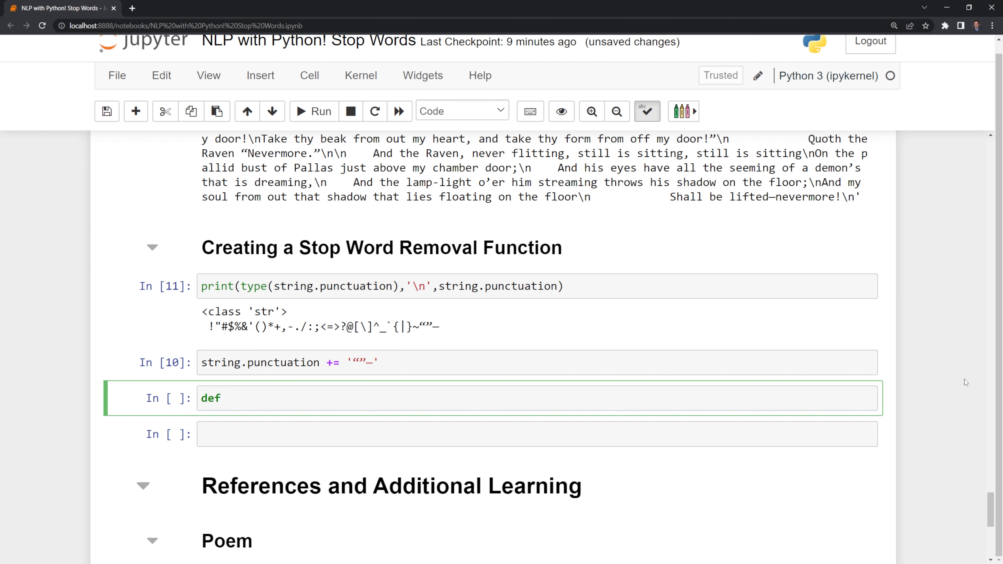
text(s)
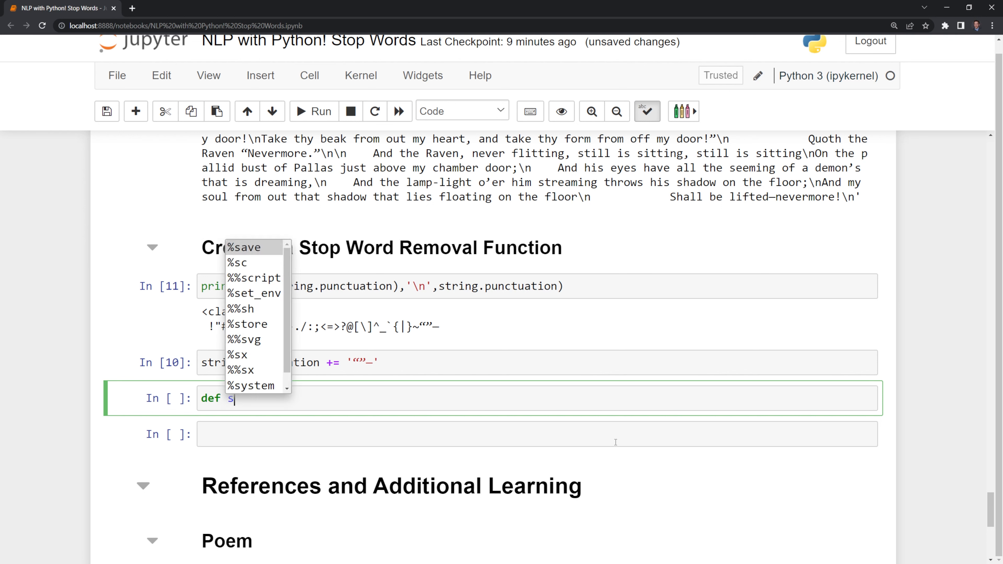
text(top_word)
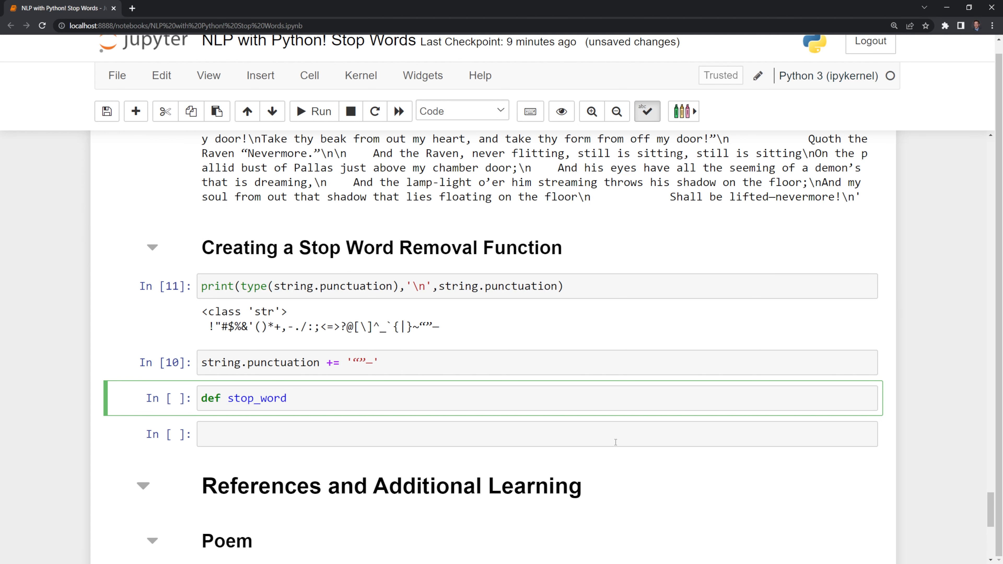
text(_removal())
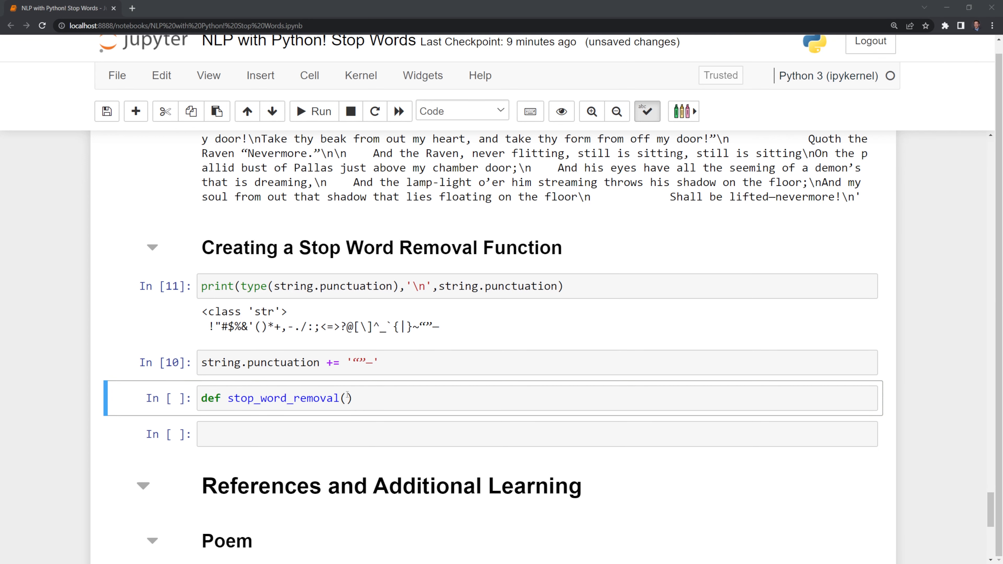
text(text)
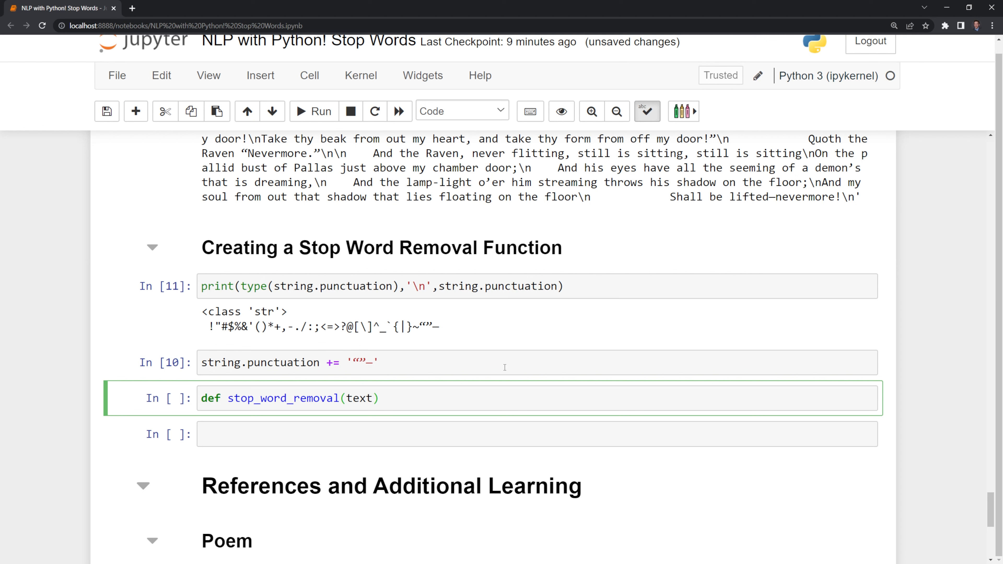
text(, st)
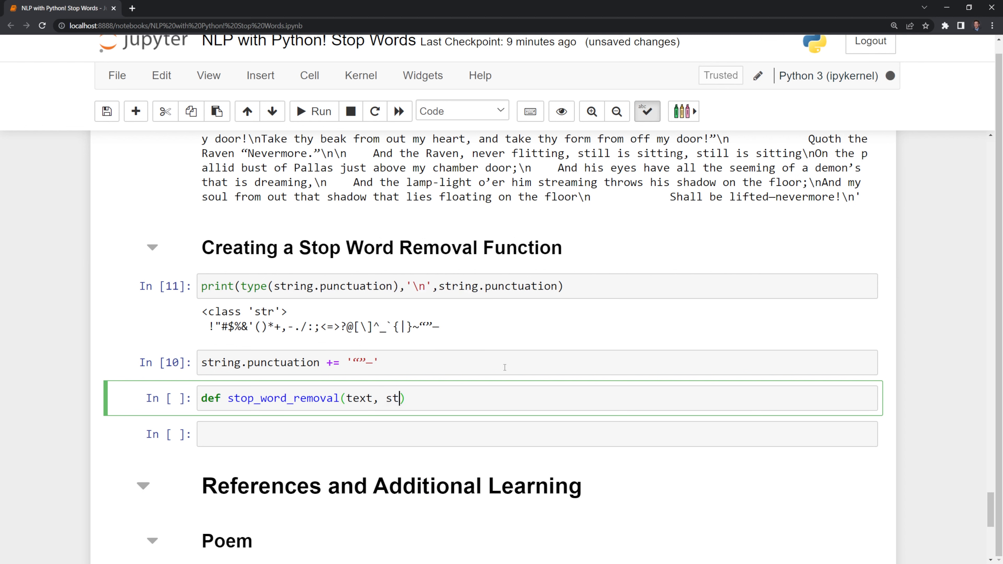
text(op_words)
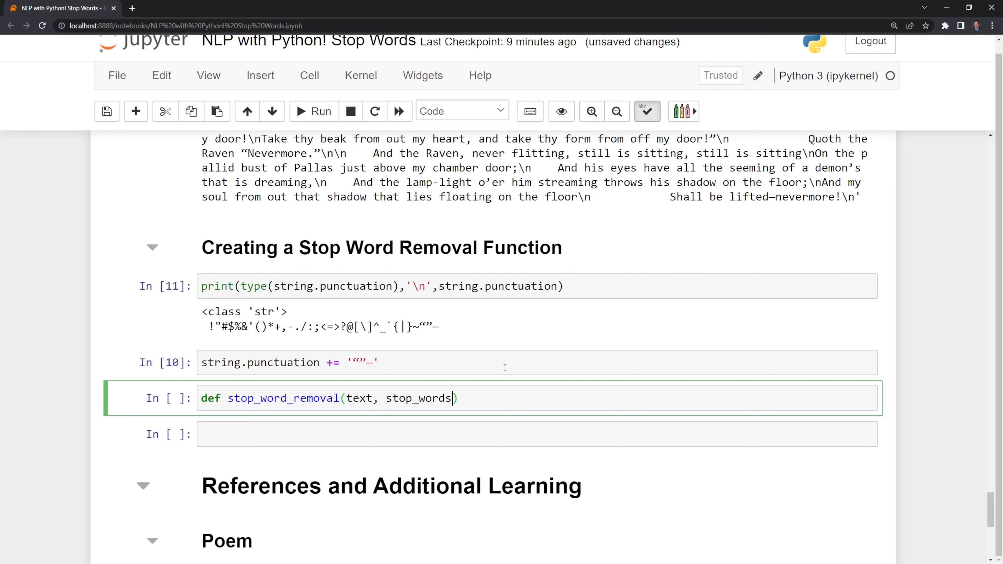
text(_corpus,)
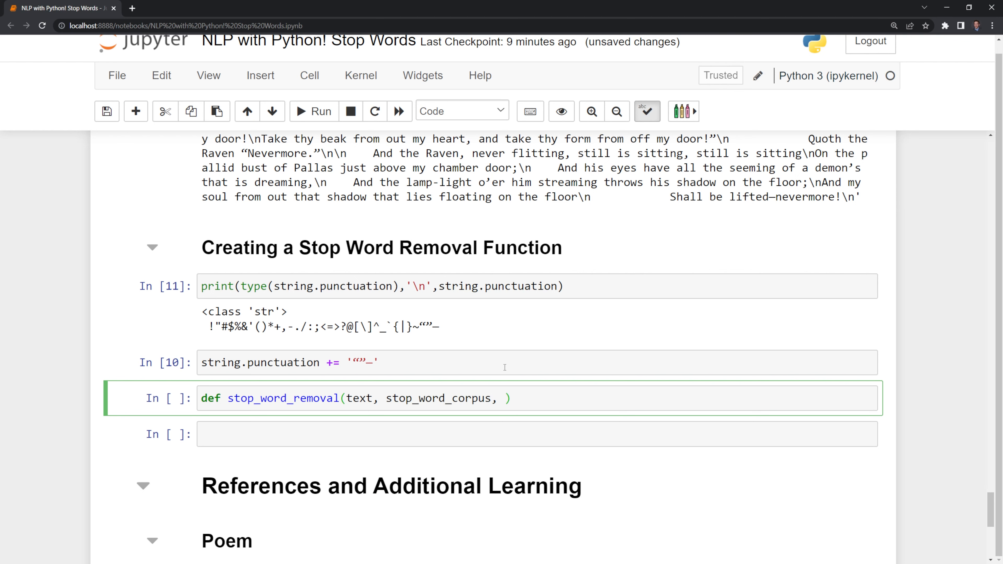
text(punct)
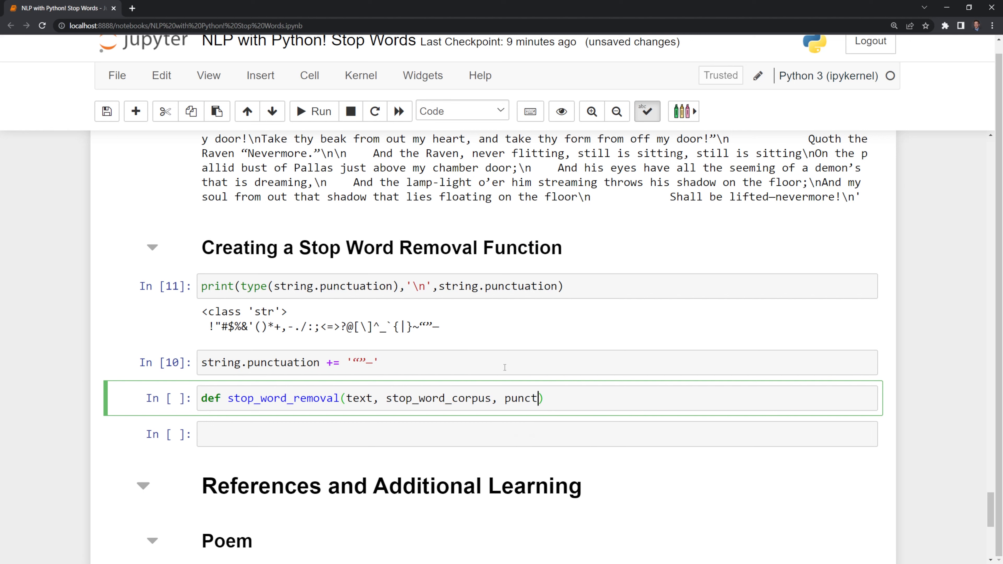
text(_str))
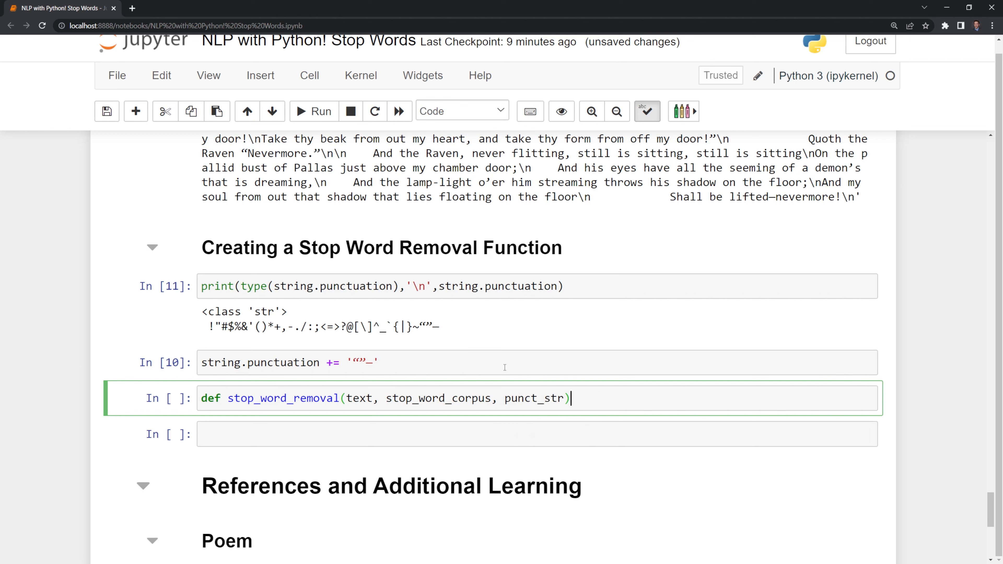
text(:)
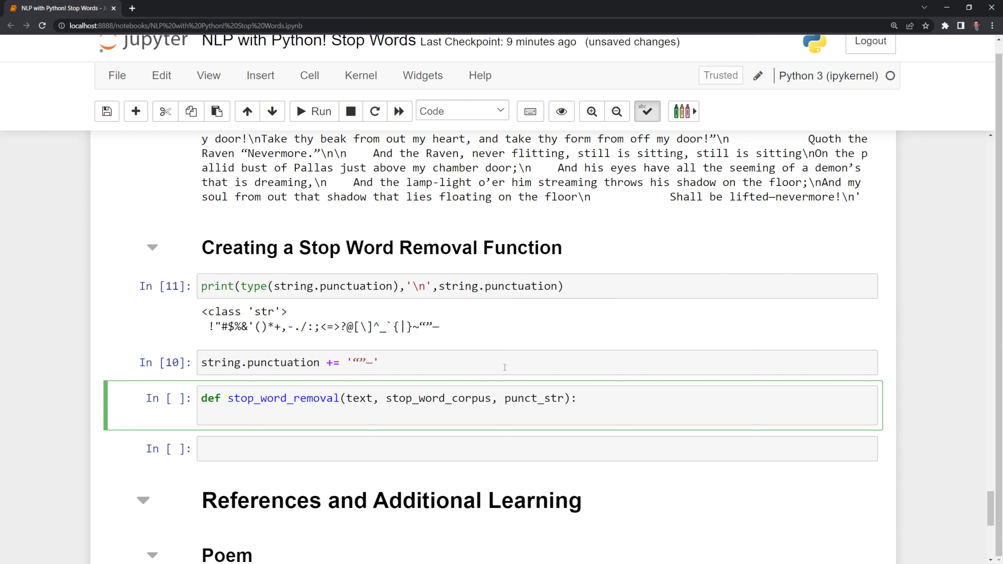
Step: Begin clean_text = [word.lower() ...] as the function's list comprehension
text(c)
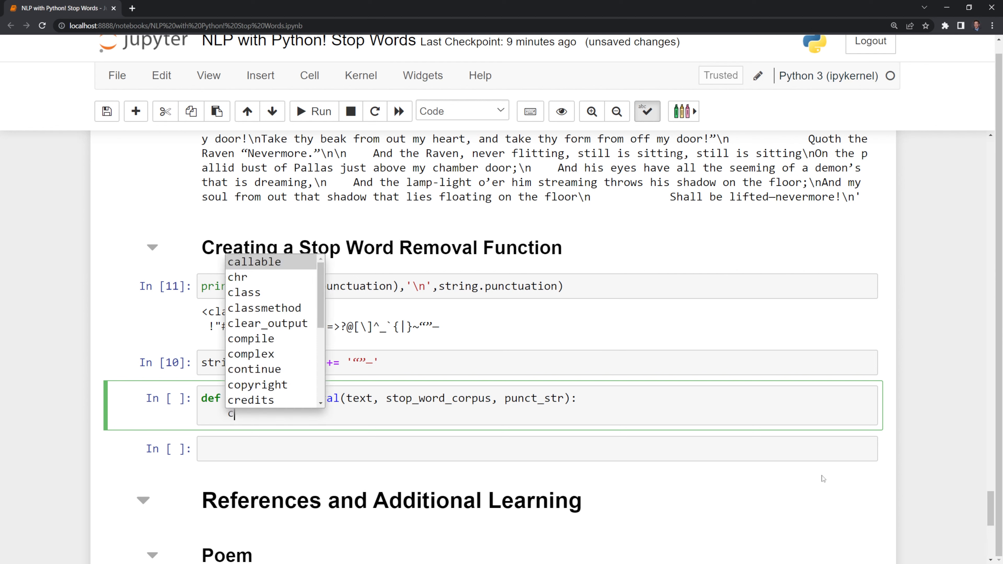
text(lean)
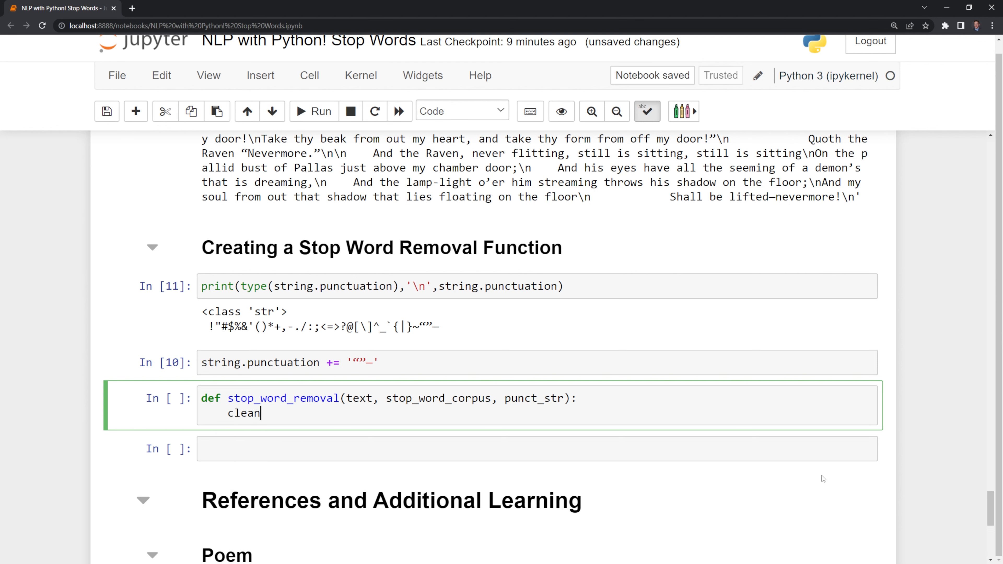
text(_text =)
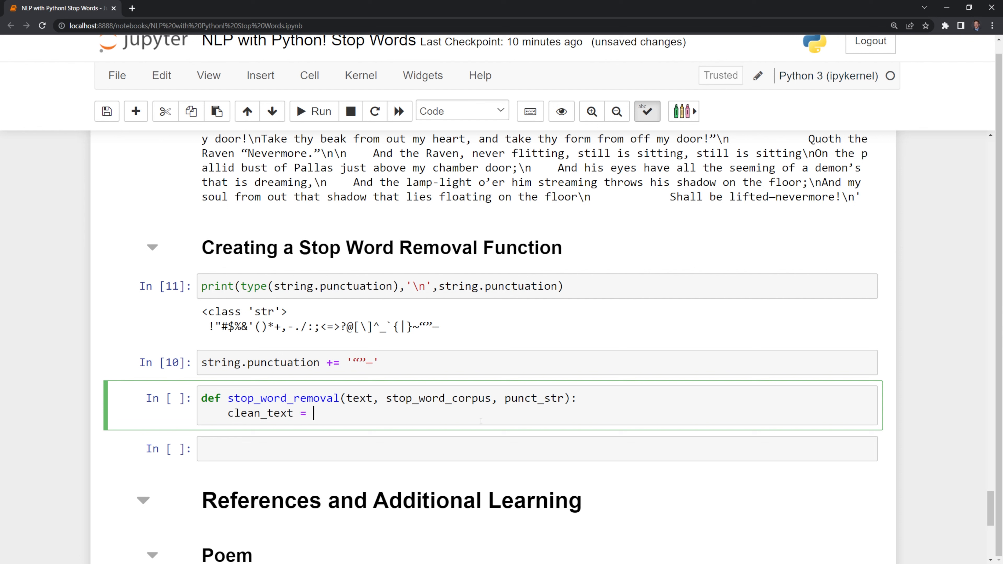
mouse_move(535, 421)
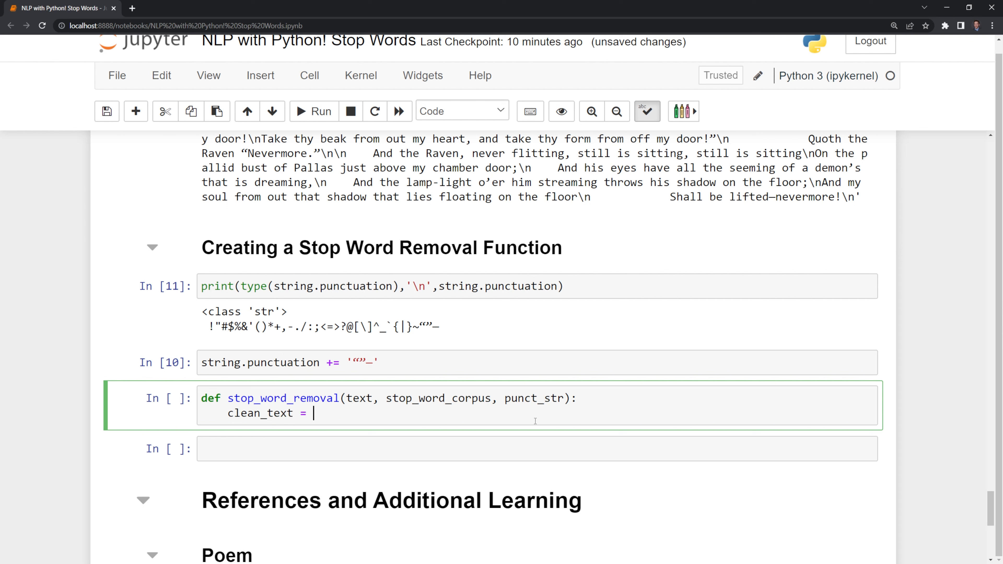
text([])
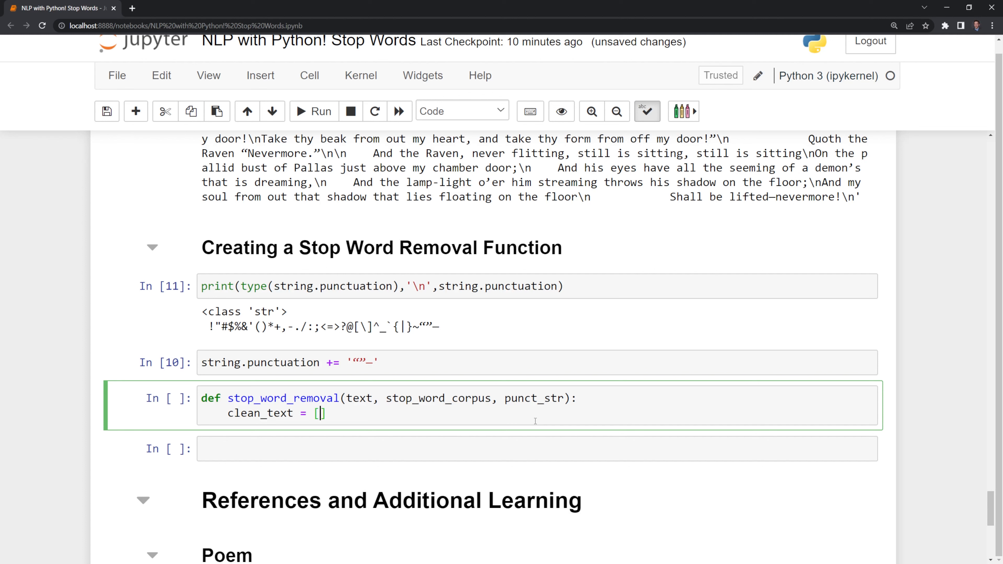
text(word.)
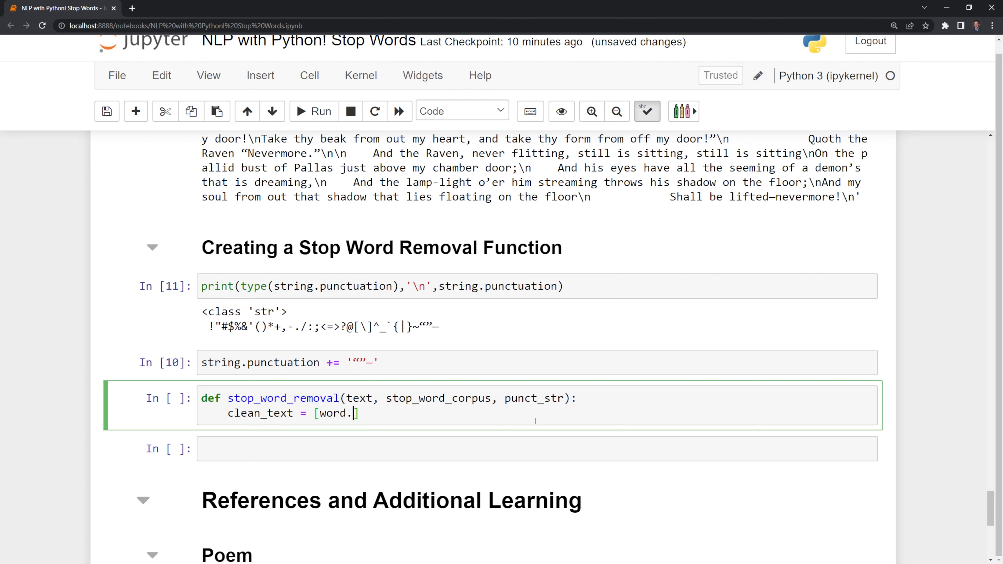
text(lower())
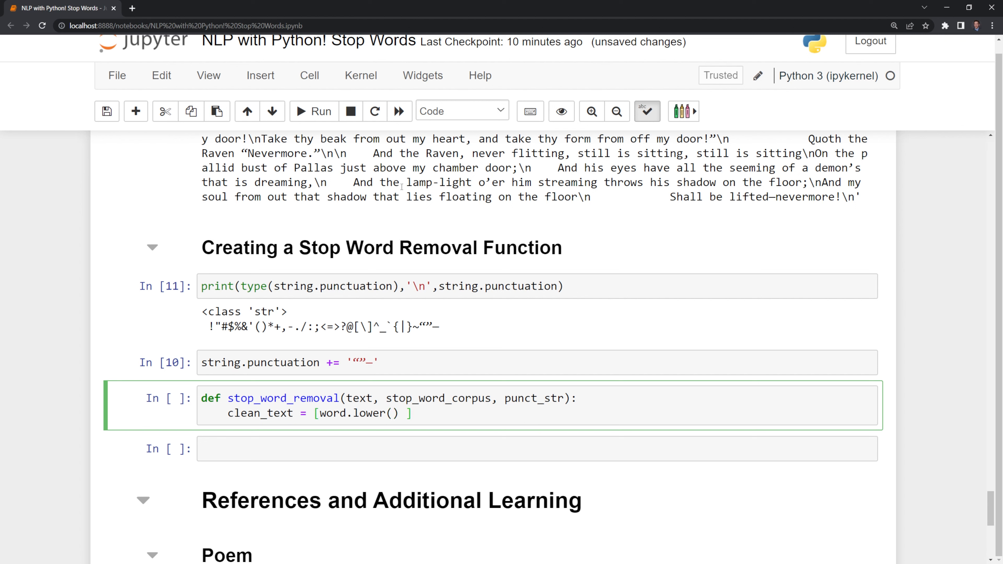
mouse_move(391, 194)
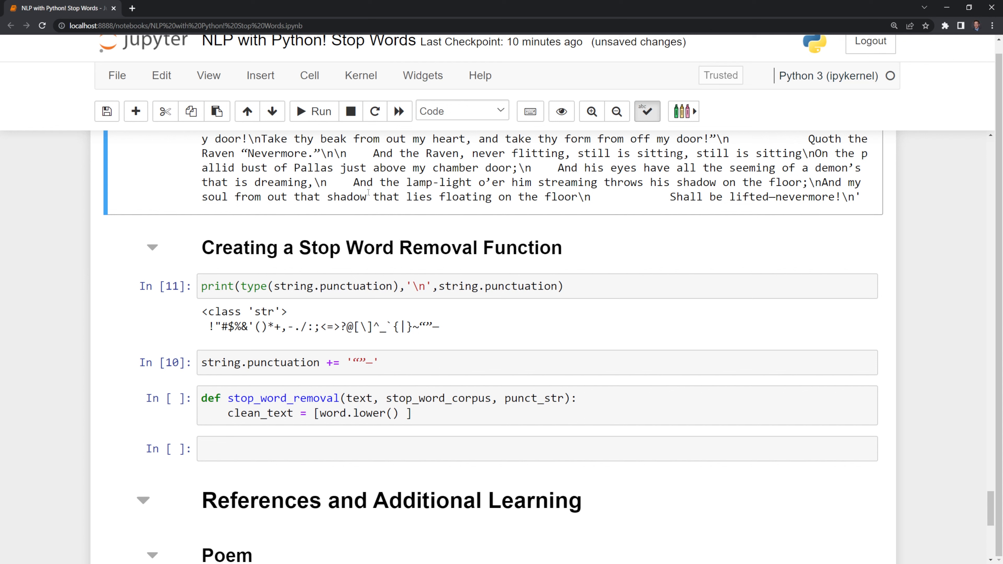
Step: Complete it with for word in text.split() if word.lower() not in stop_word_corpus
click(409, 413)
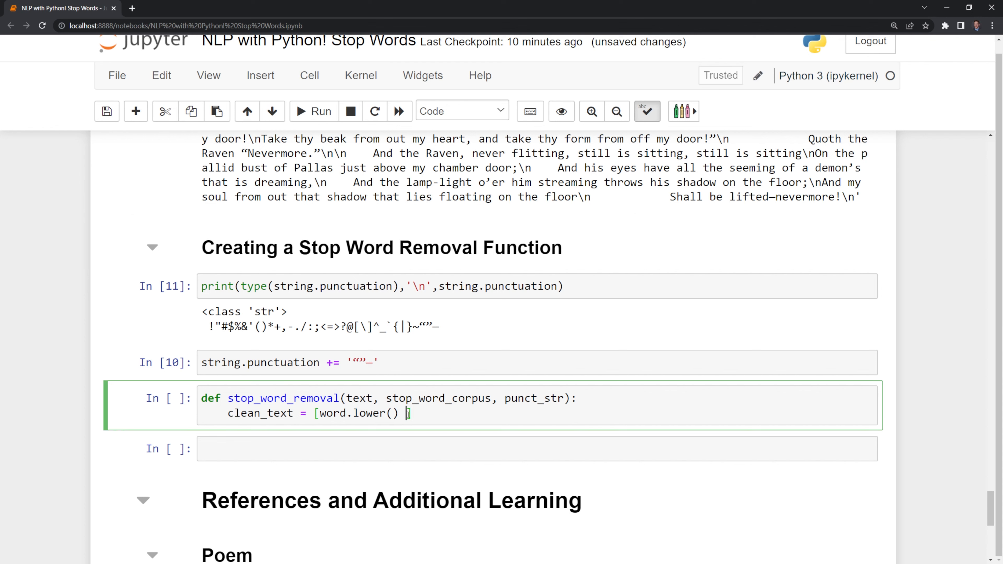
text(for word in)
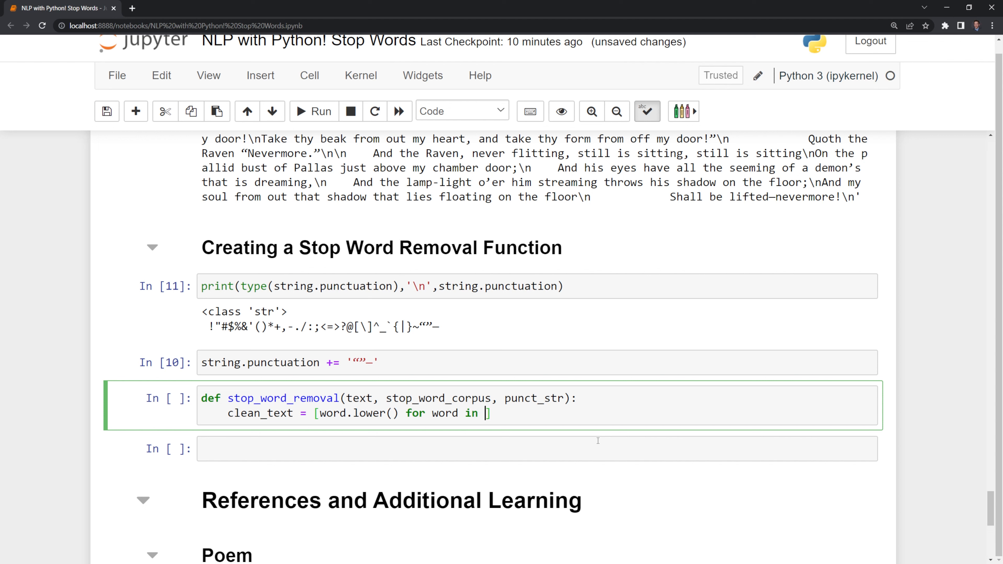
text(text.stp)
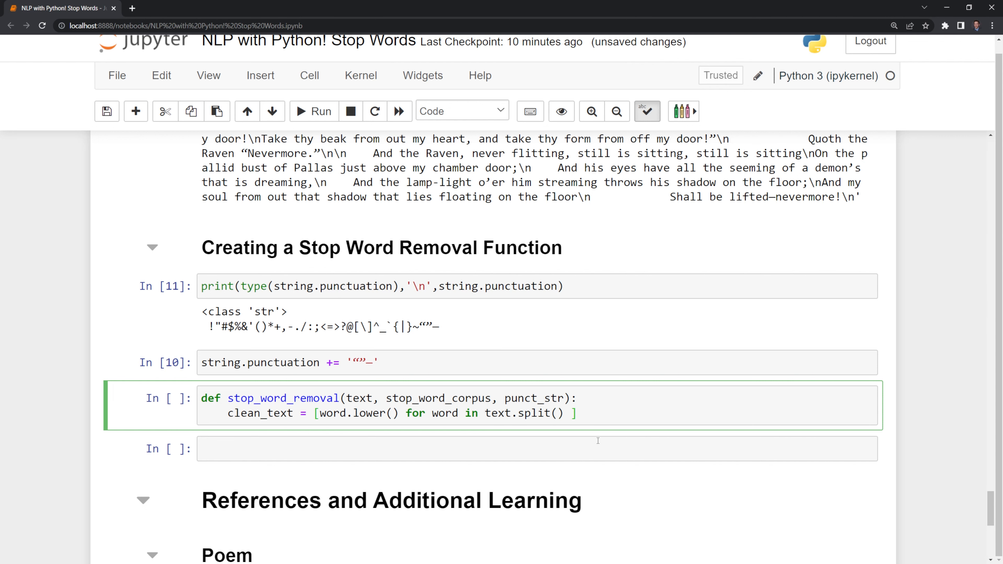
text(if)
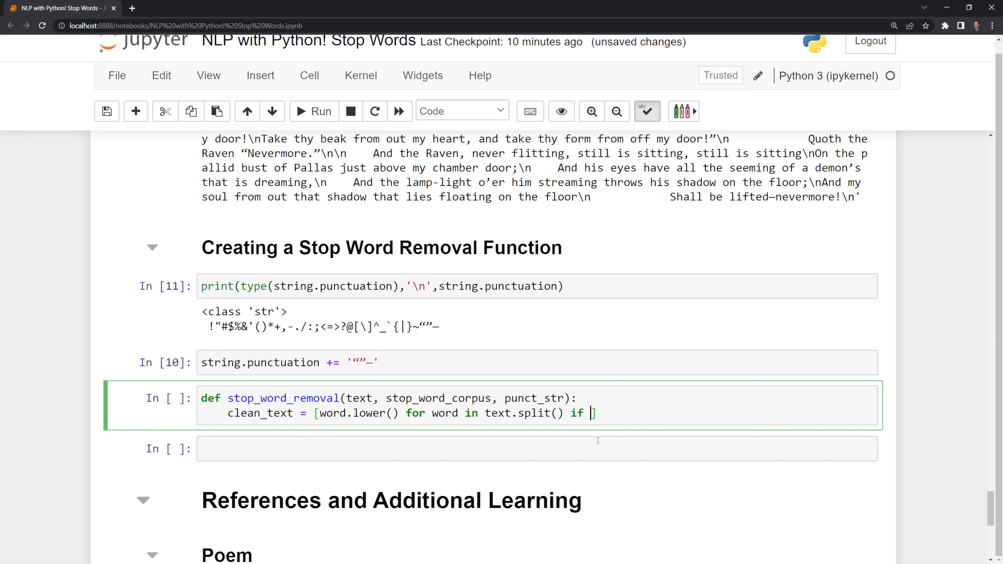
text(word.low)
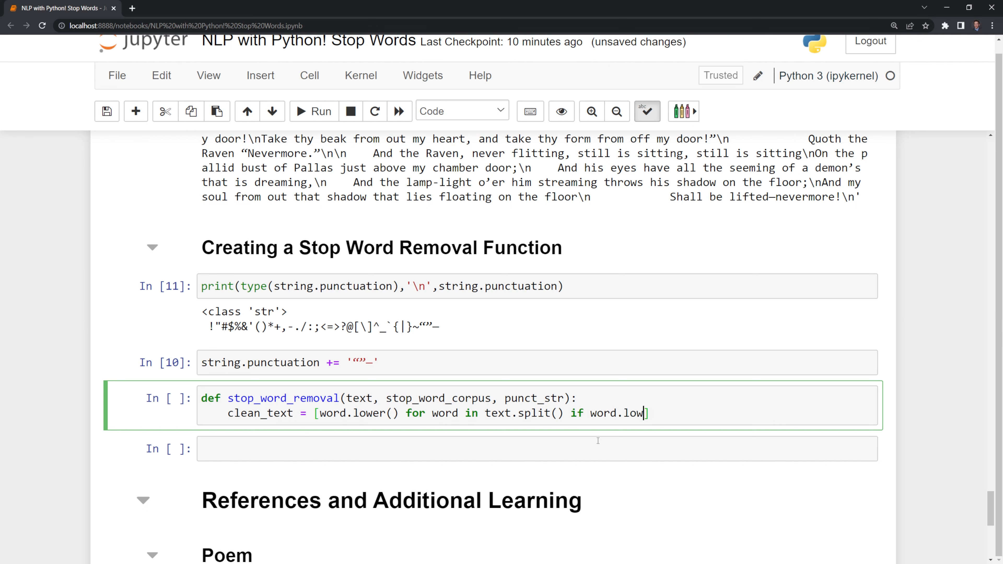
text(er)
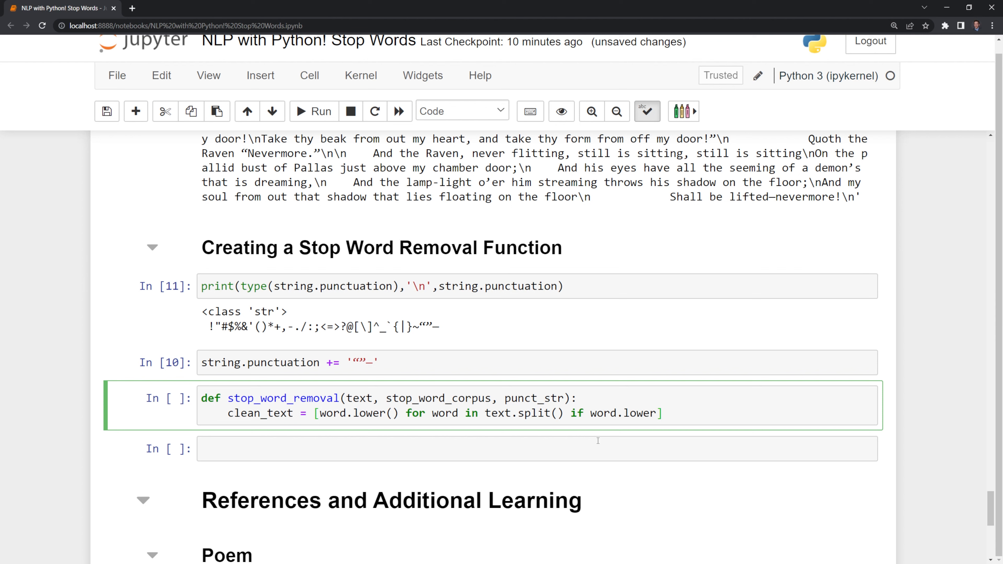
text(not in stop_word_corpus])
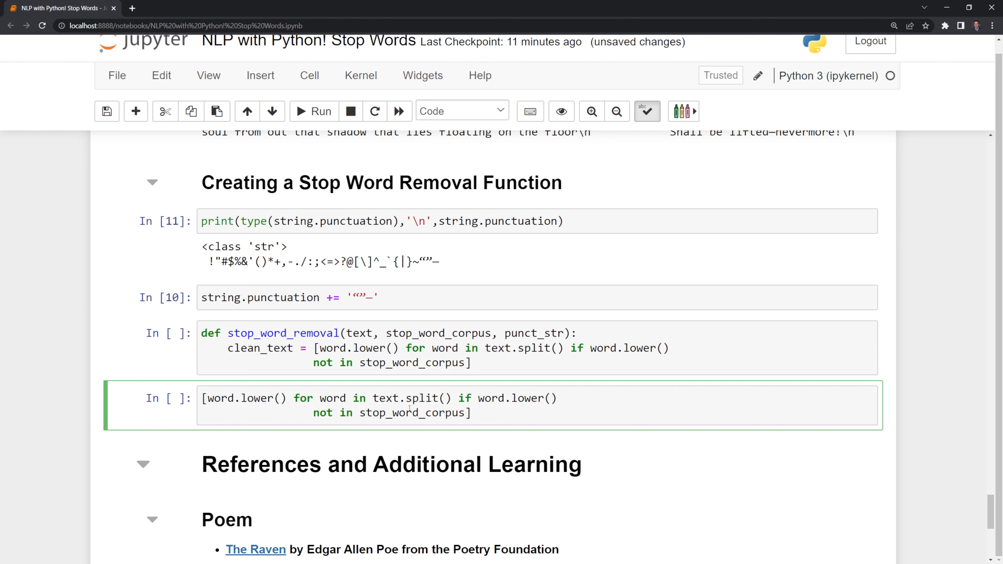
Step: Swap in poem and stop_words in the copied comprehension and run it to list remaining words
double_click(385, 398)
text(poem)
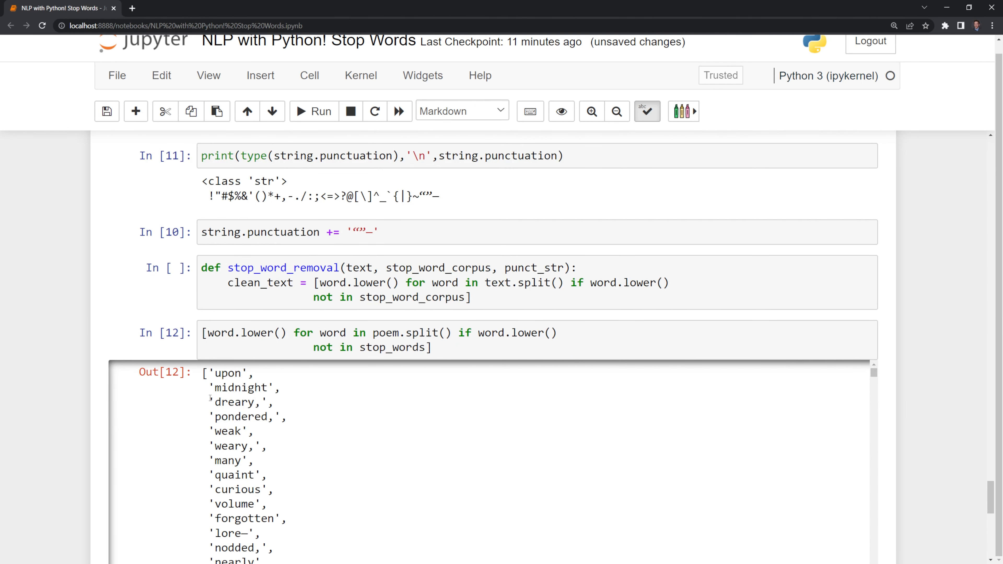
drag(208, 373, 291, 504)
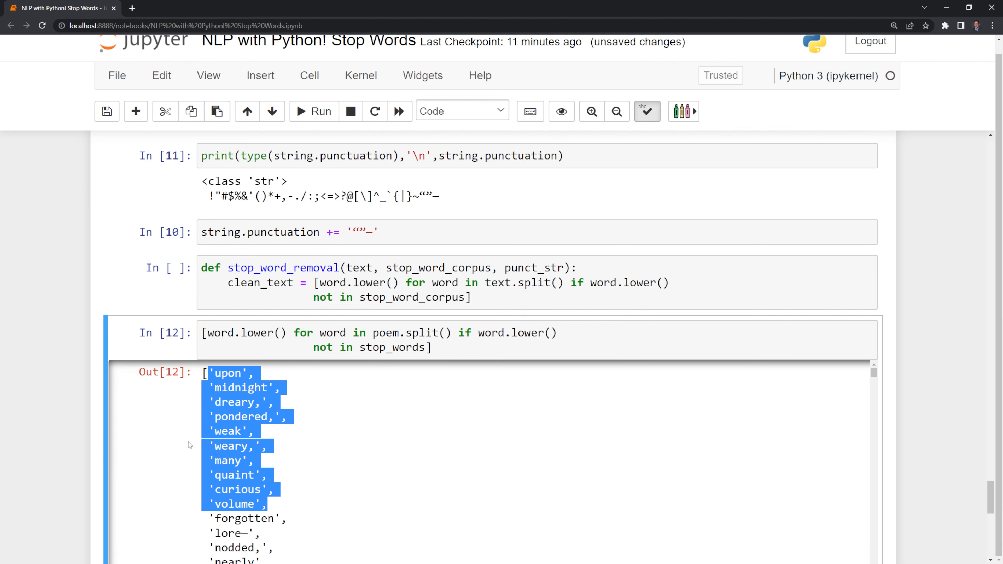
scroll(down, 3)
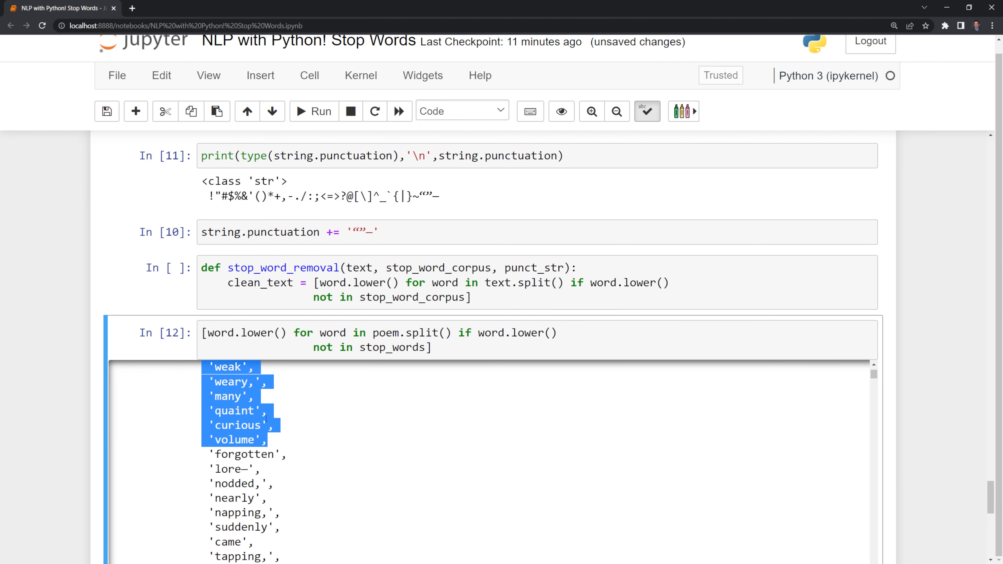
click(313, 111)
text(' )
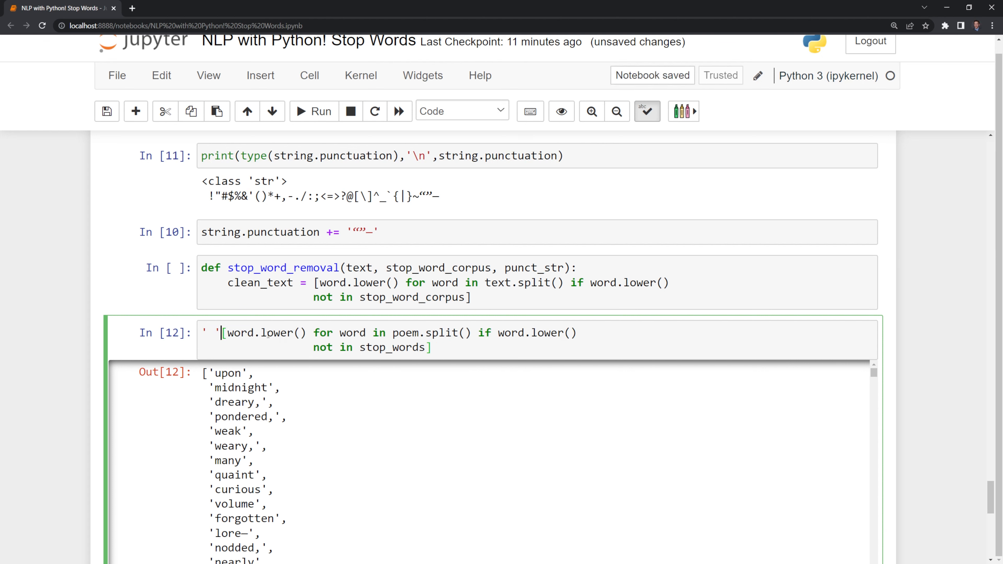
Step: Wrap the comprehension in ' '.join(...).replace('\n',' ') and store the test result as clean
text(.join()
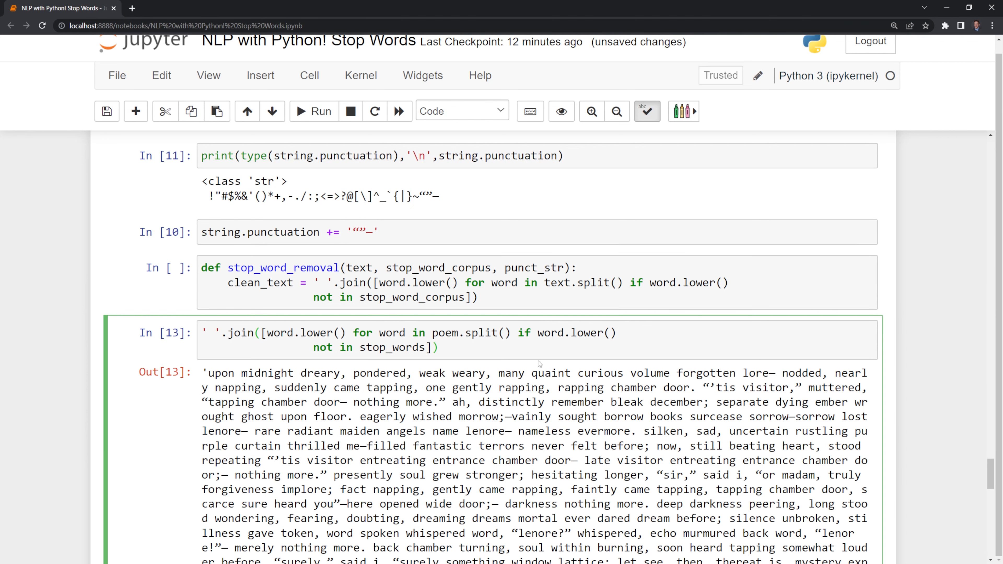
text(.r)
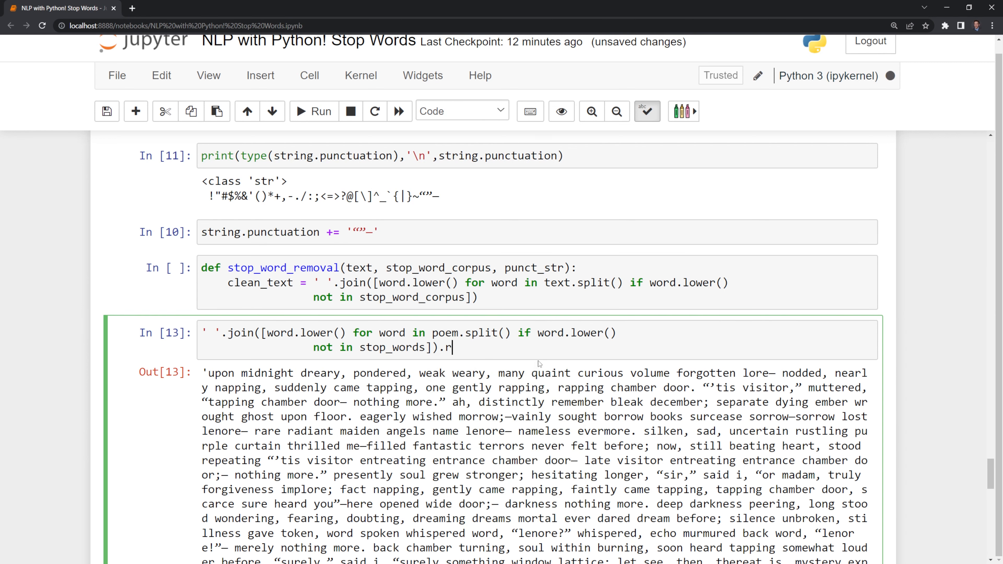
text(eplace()
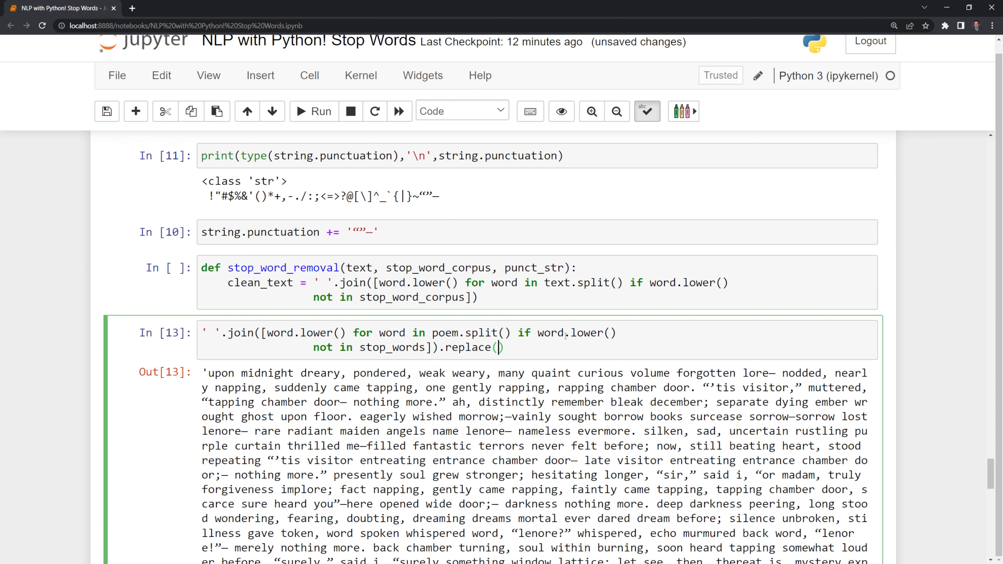
text('\)
text(clean)
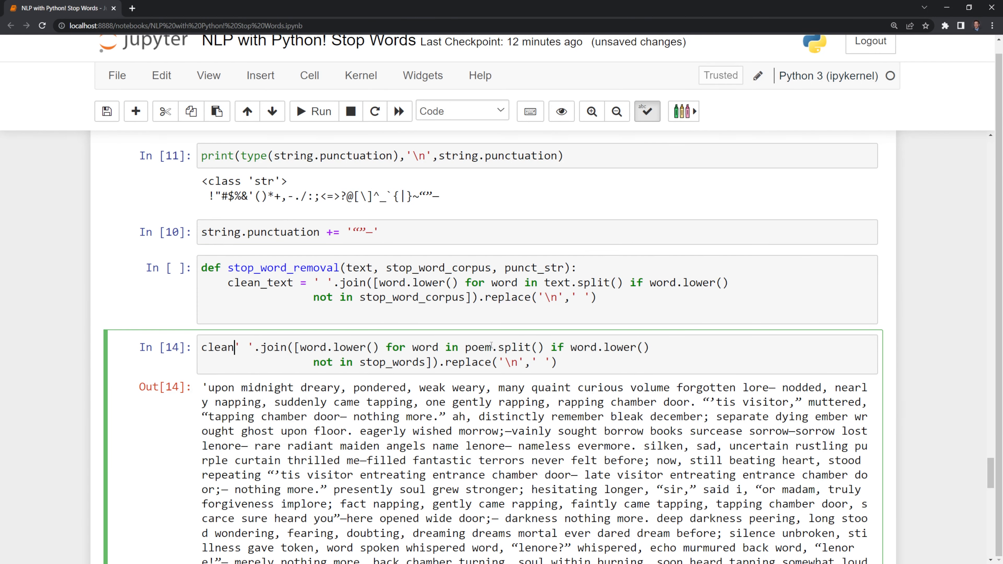
text(=)
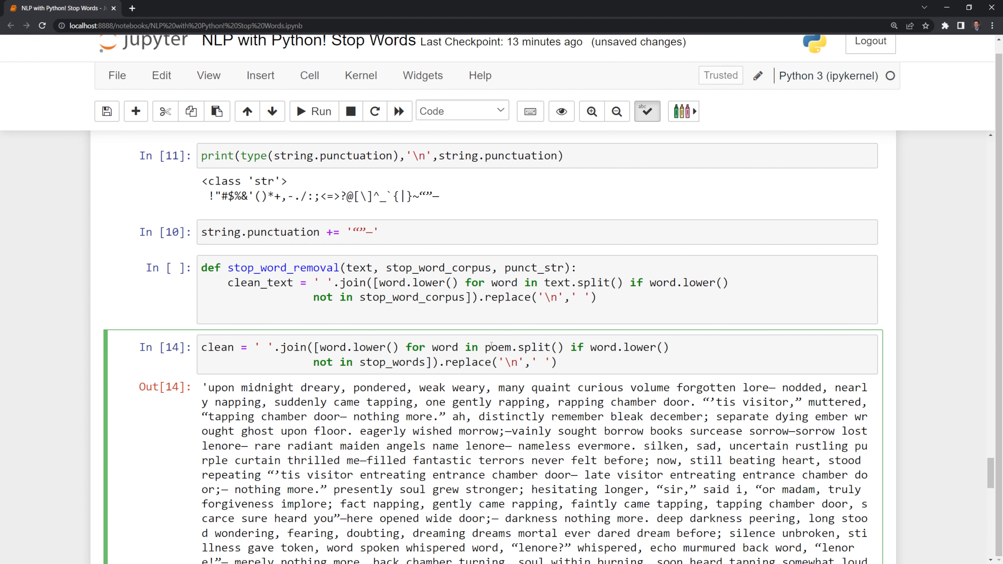
click(322, 110)
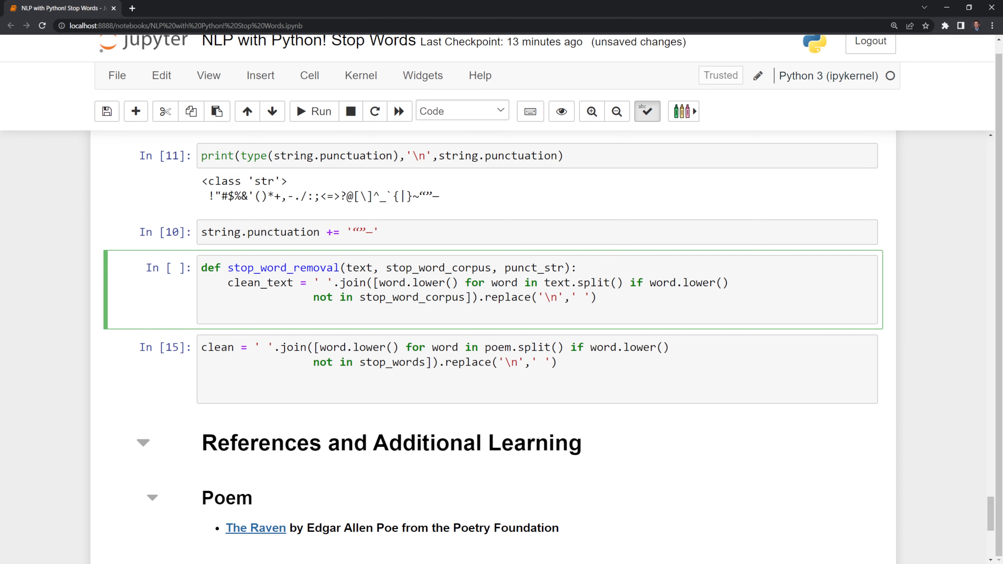
Step: Return clean_text.translate(str.maketrans('', '', punct_str)) to strip punctuation
text(cl)
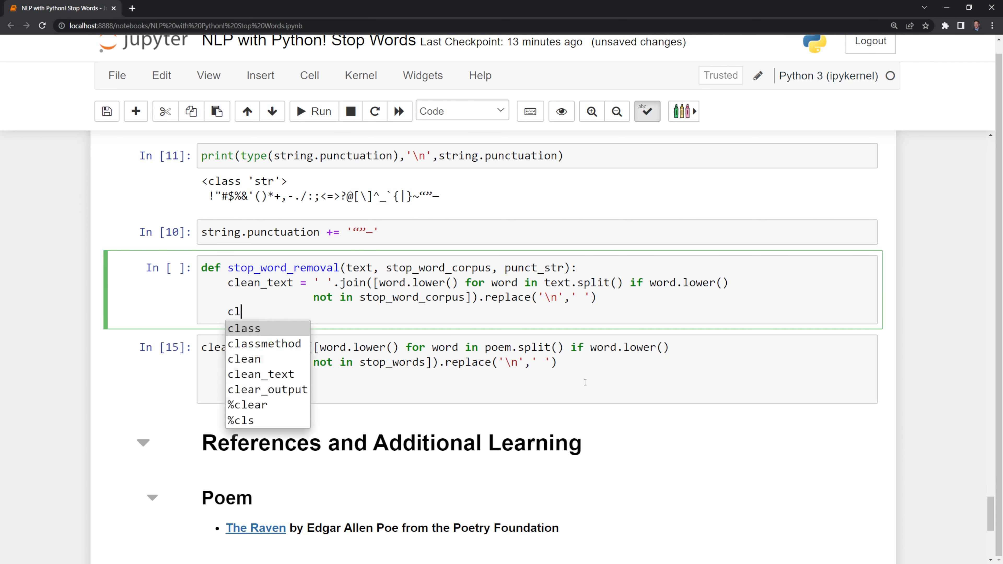
text(ean_text.translate(str.maketrans('', '', punct_str)
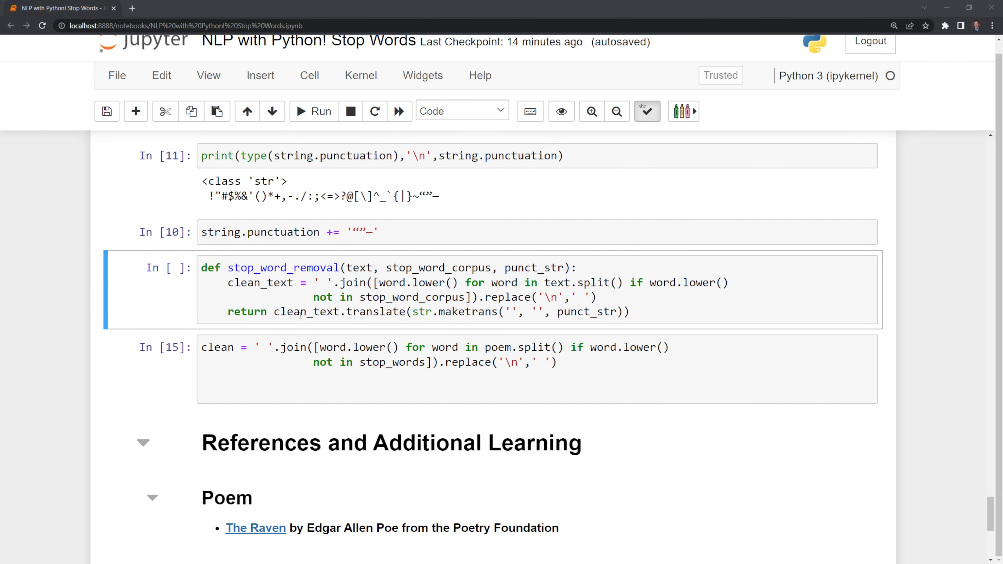
double_click(368, 313)
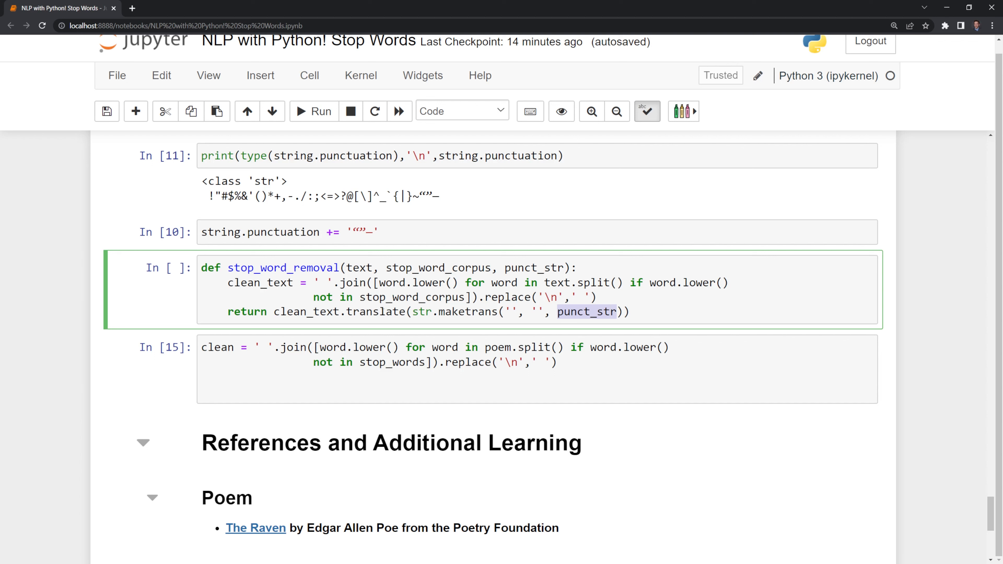
double_click(377, 311)
text(stop_word_removal(poem,stop_words,string.punctuation)
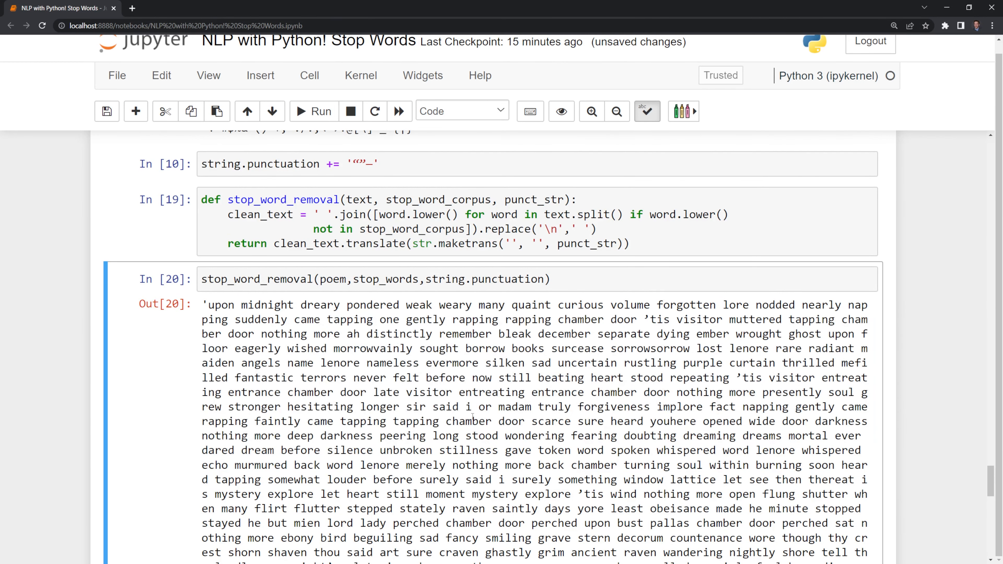
Step: Scroll through the cleaned poem output down to the notebook's references section
scroll(down, 3)
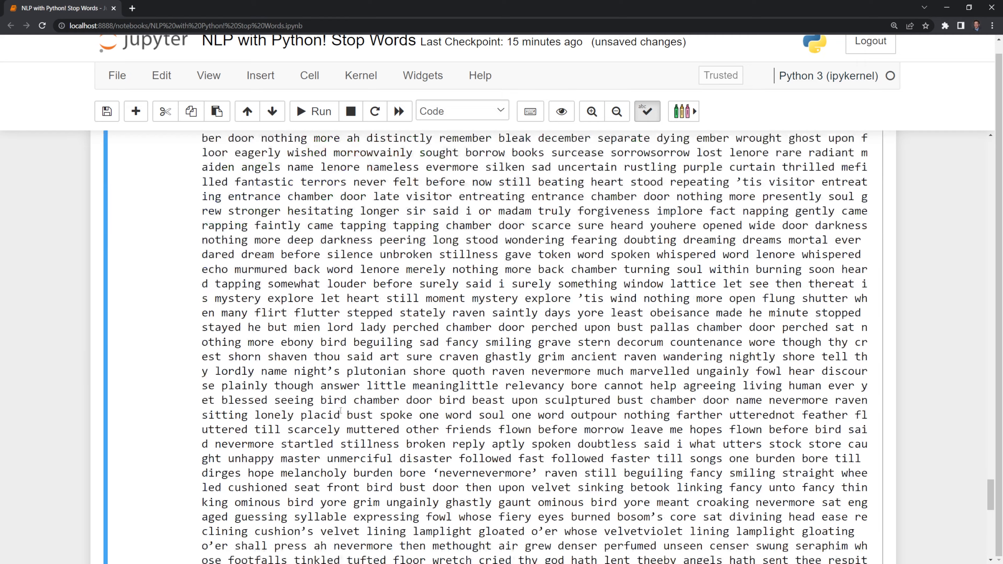
scroll(down, 3)
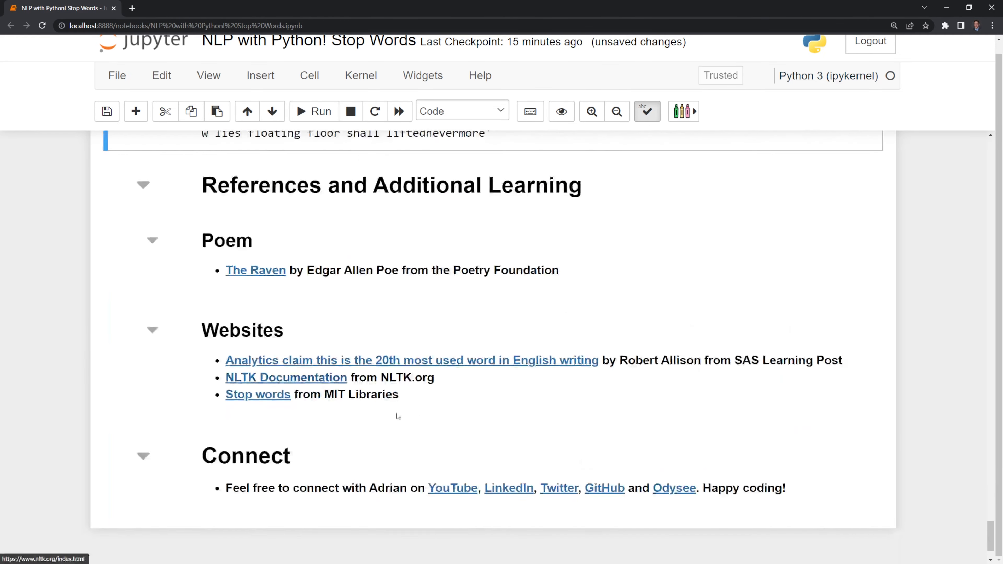